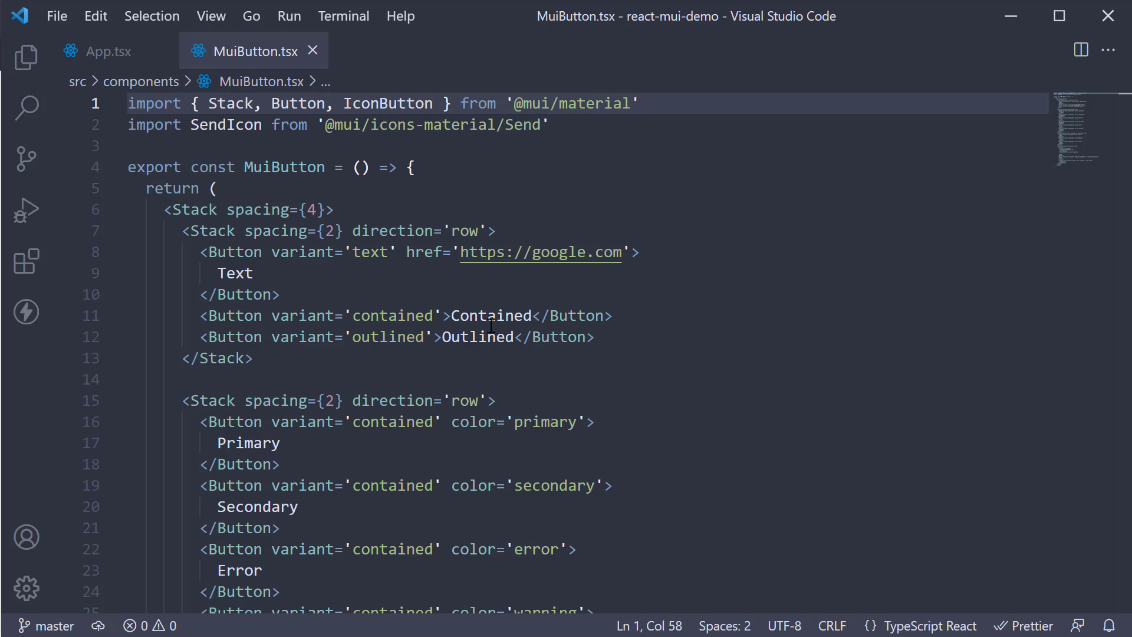
mouse_move(252, 50)
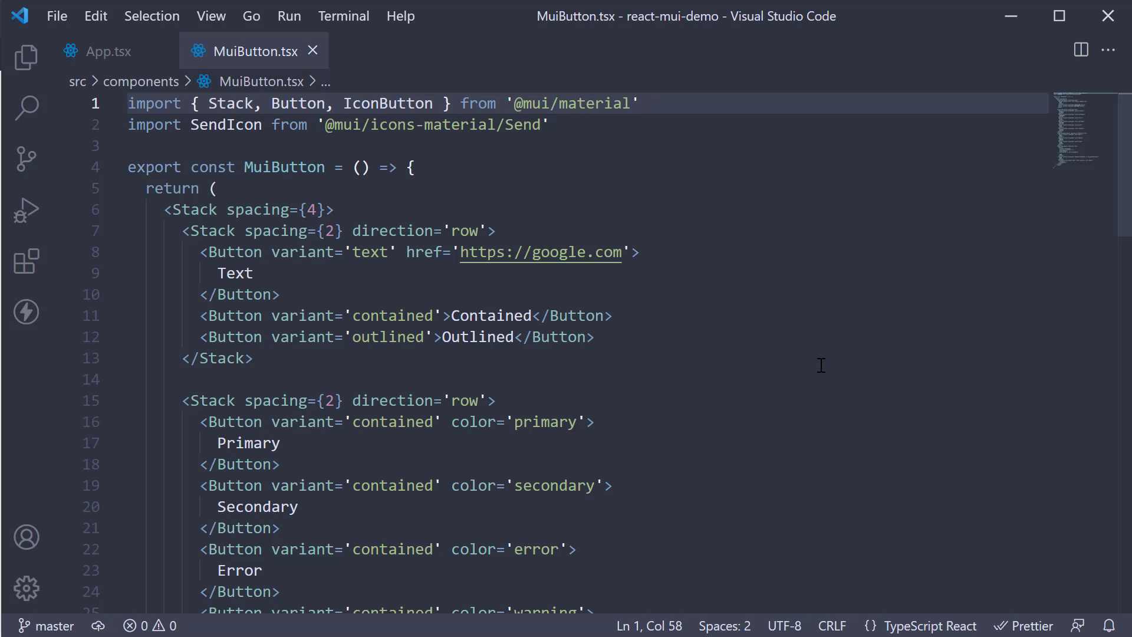
Write a row Stack containing contained Buttons labelled Left, Center and Right.
scroll(down, 3)
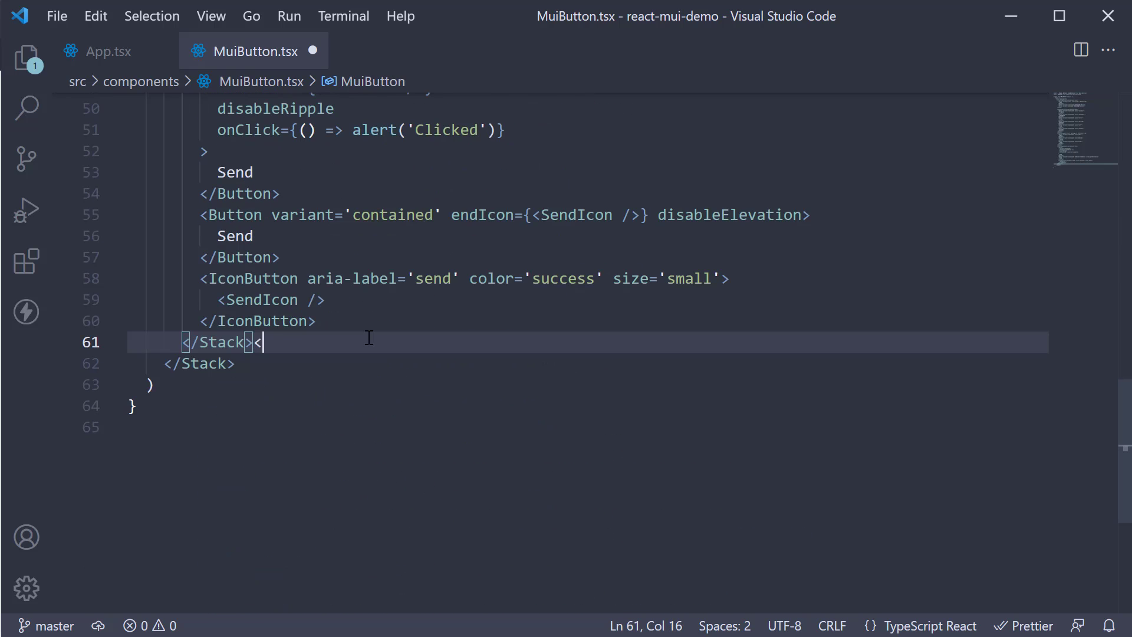
text(Stack)
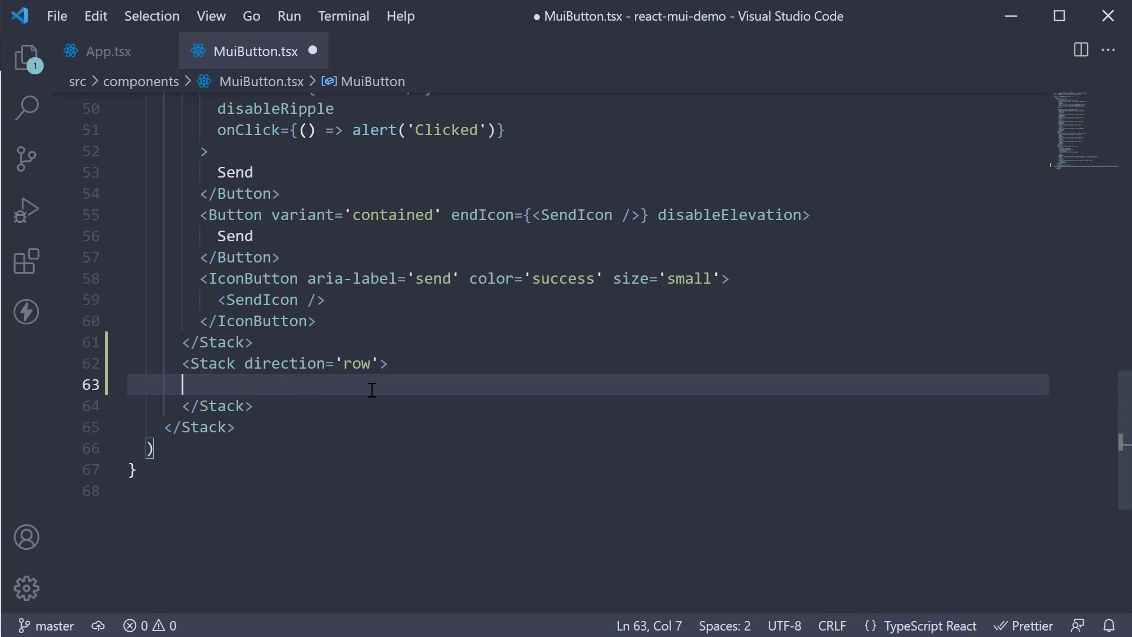
text(<But)
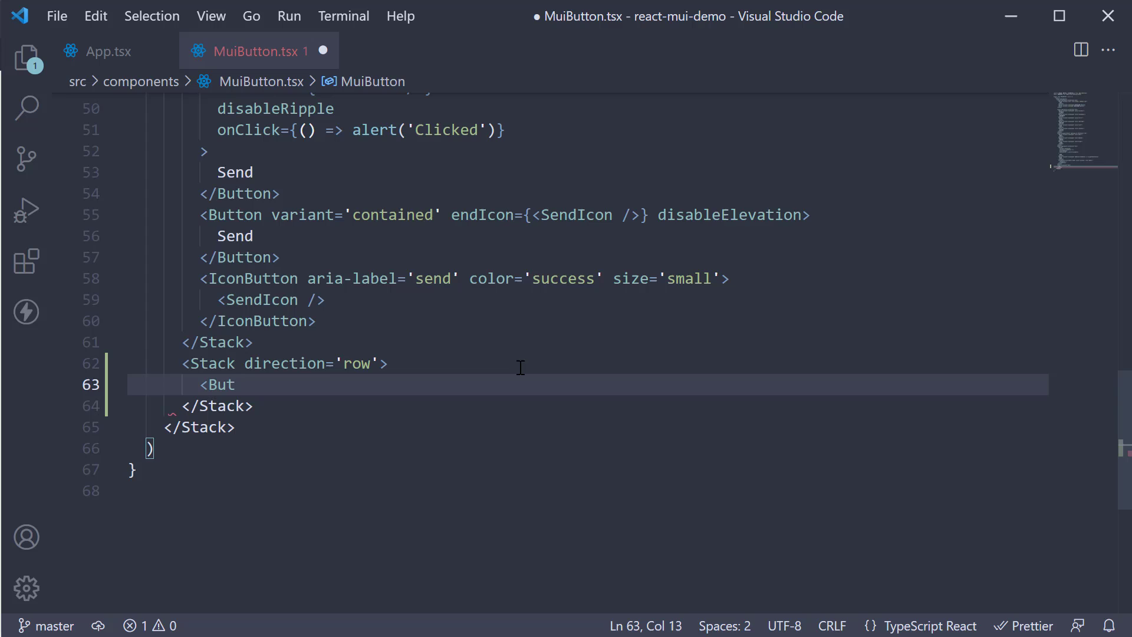
text(ton></Button>)
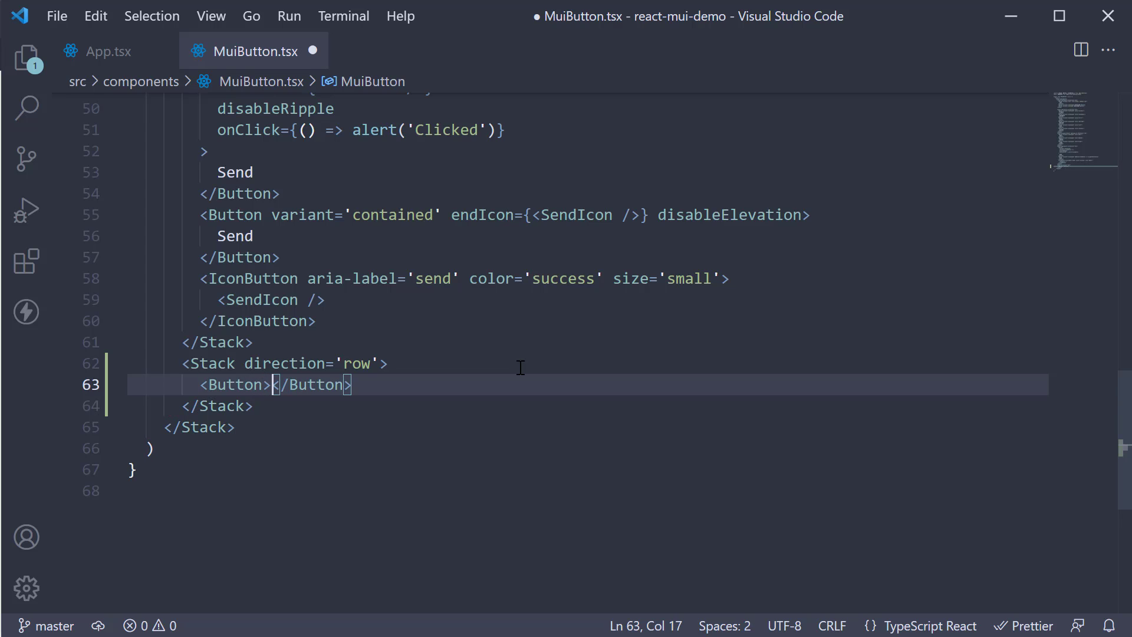
text(Left)
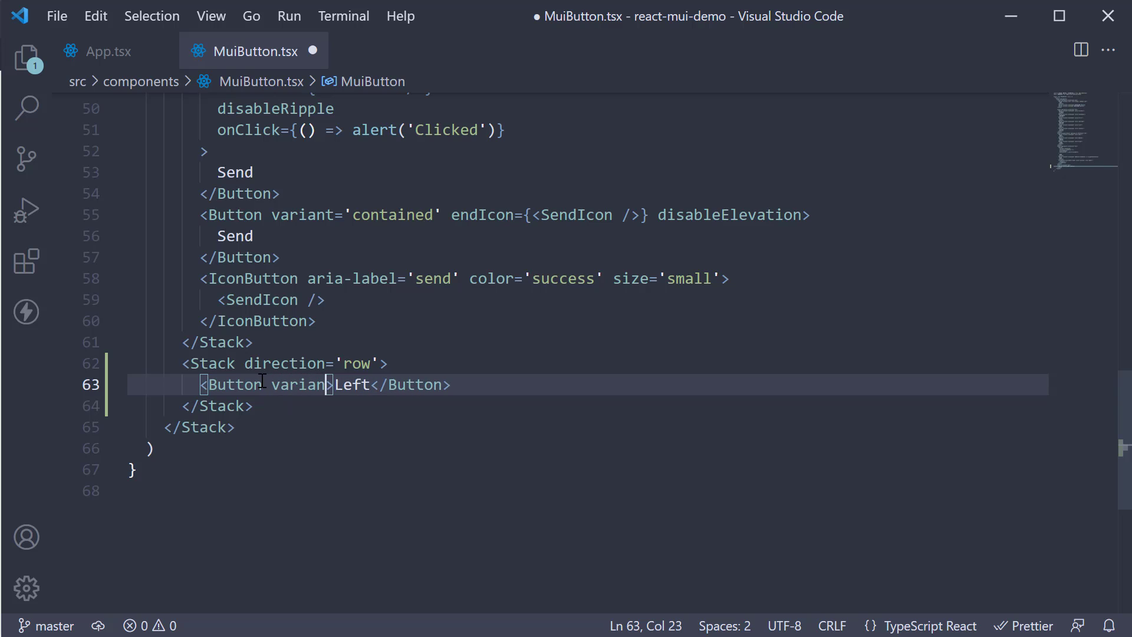
text(='cotain')
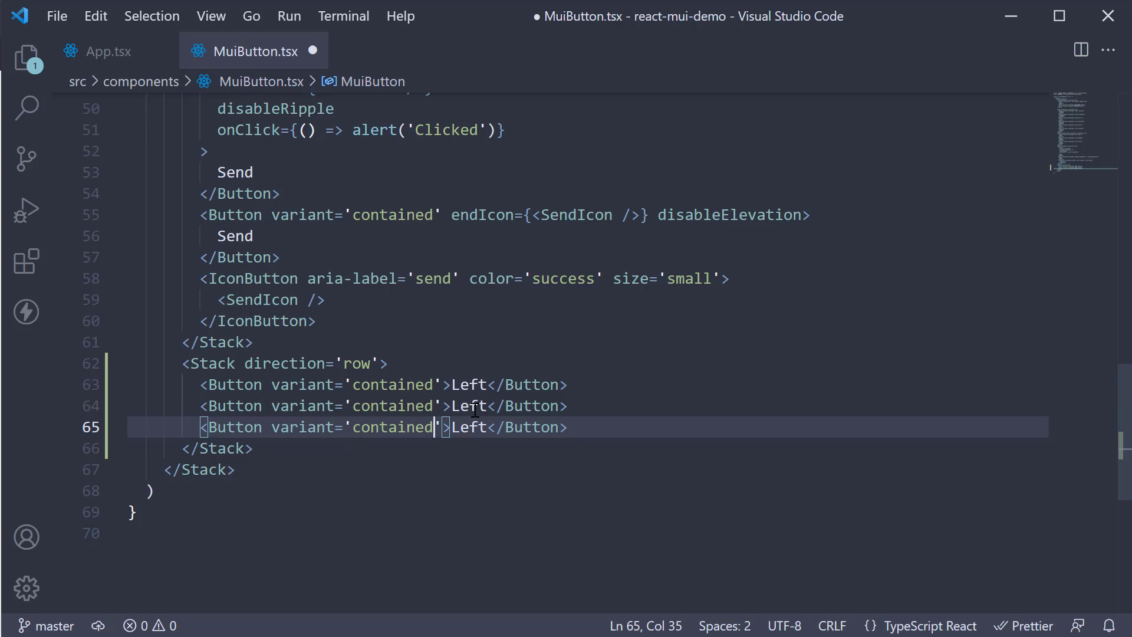
text(Center)
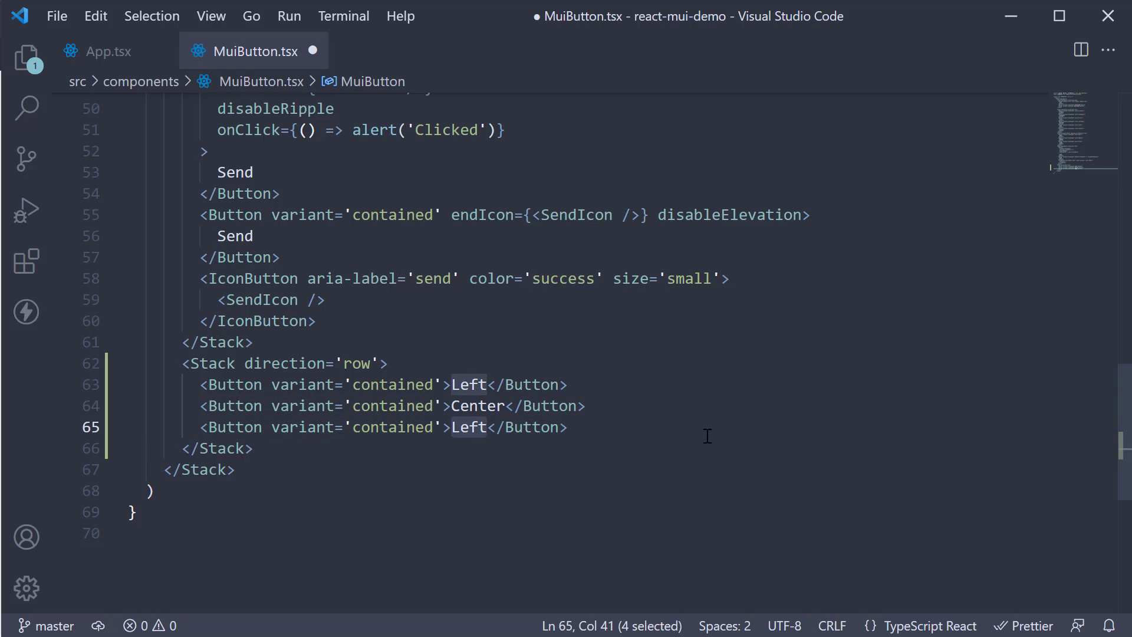
text(Right)
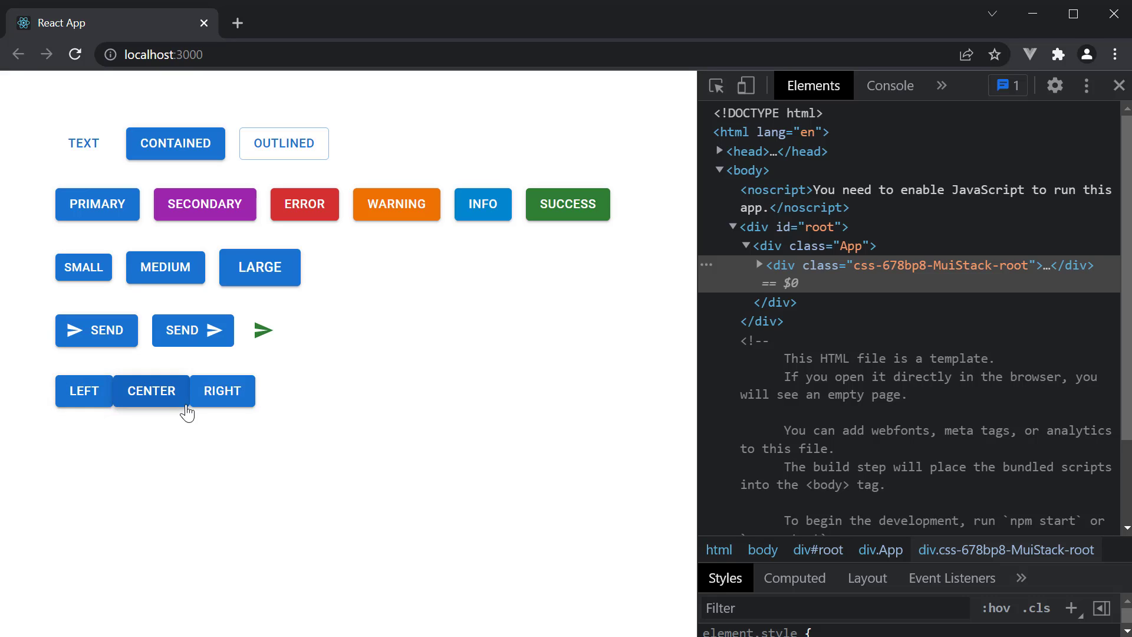
mouse_move(351, 410)
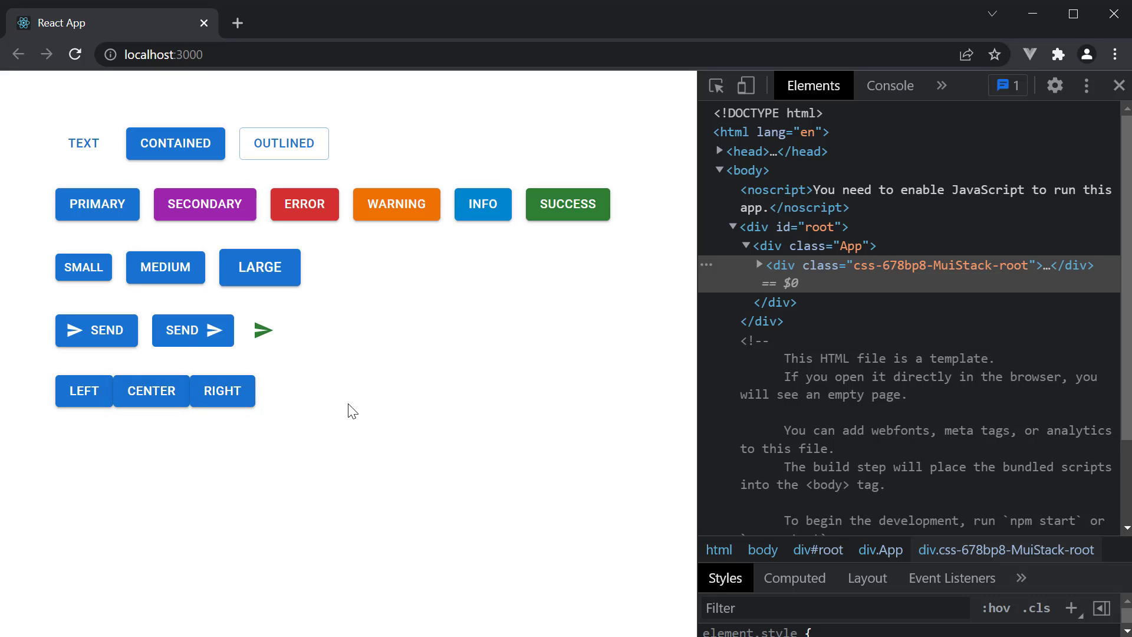
mouse_move(265, 461)
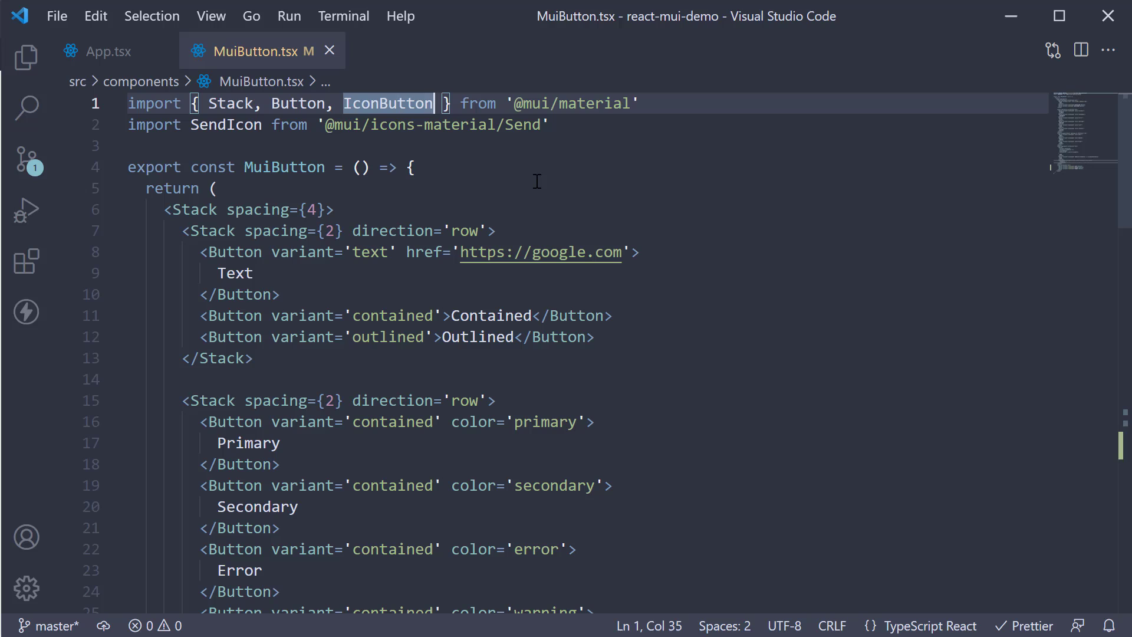
text(, Buton)
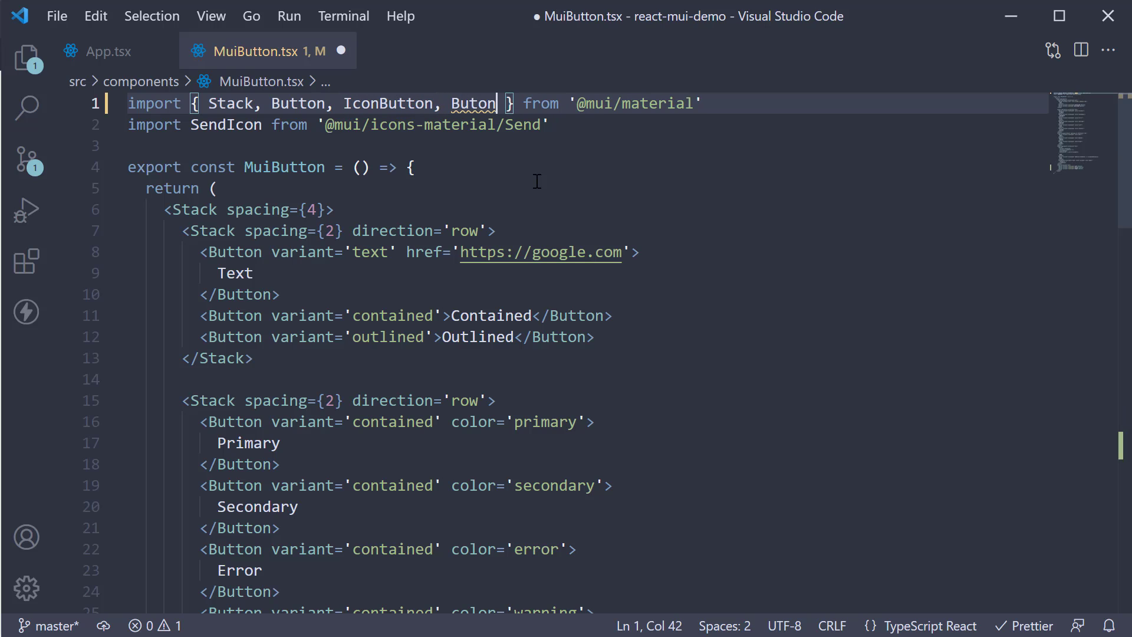
text(G)
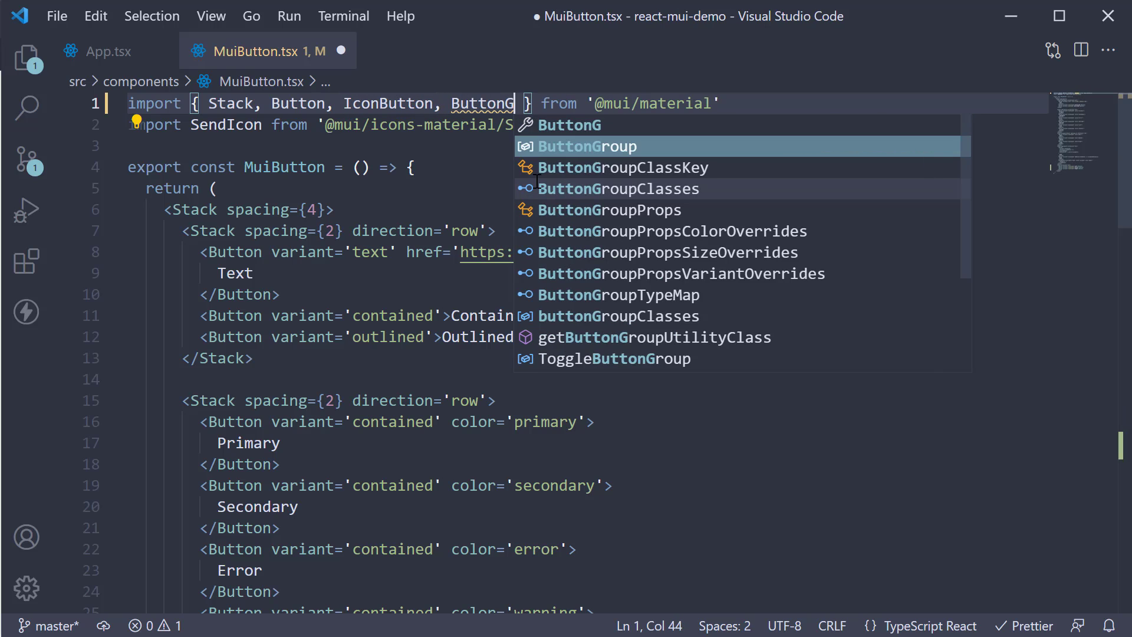
key(Tab)
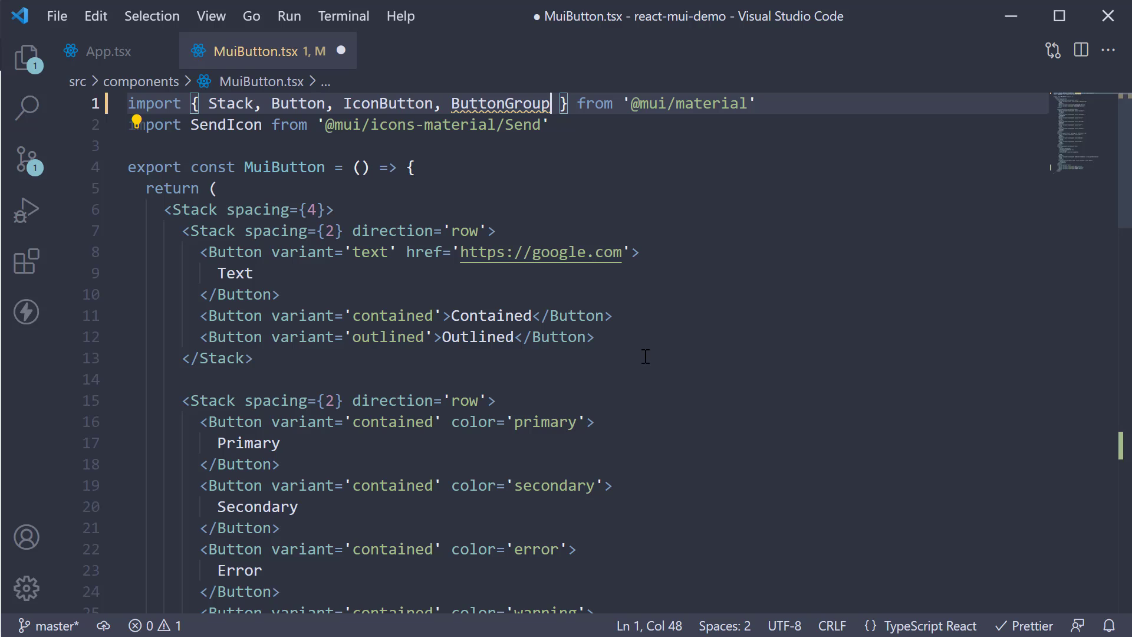
Wrap the Left, Center and Right buttons in a <ButtonGroup> and save.
scroll(down, 3)
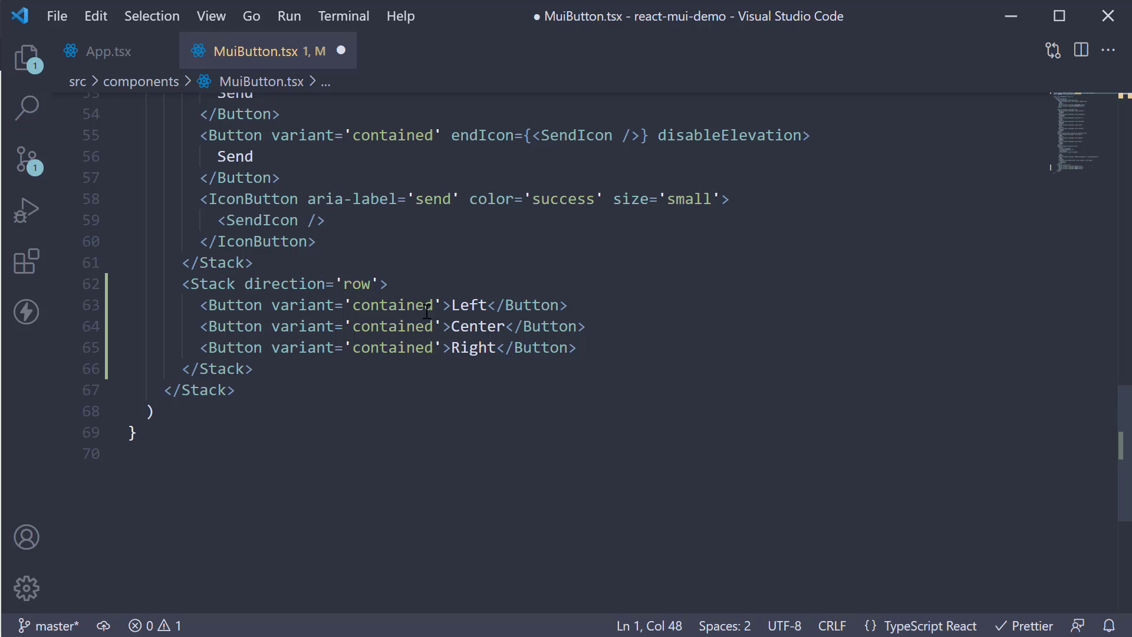
click(433, 283)
text(<ButtonGroup>)
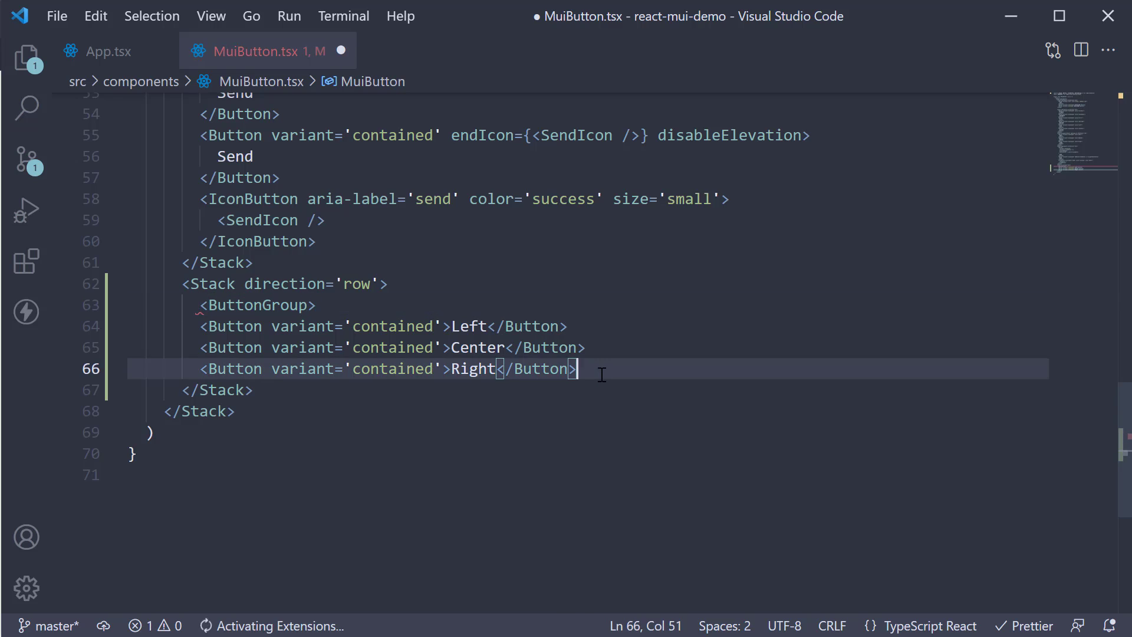
key(ctrl+s)
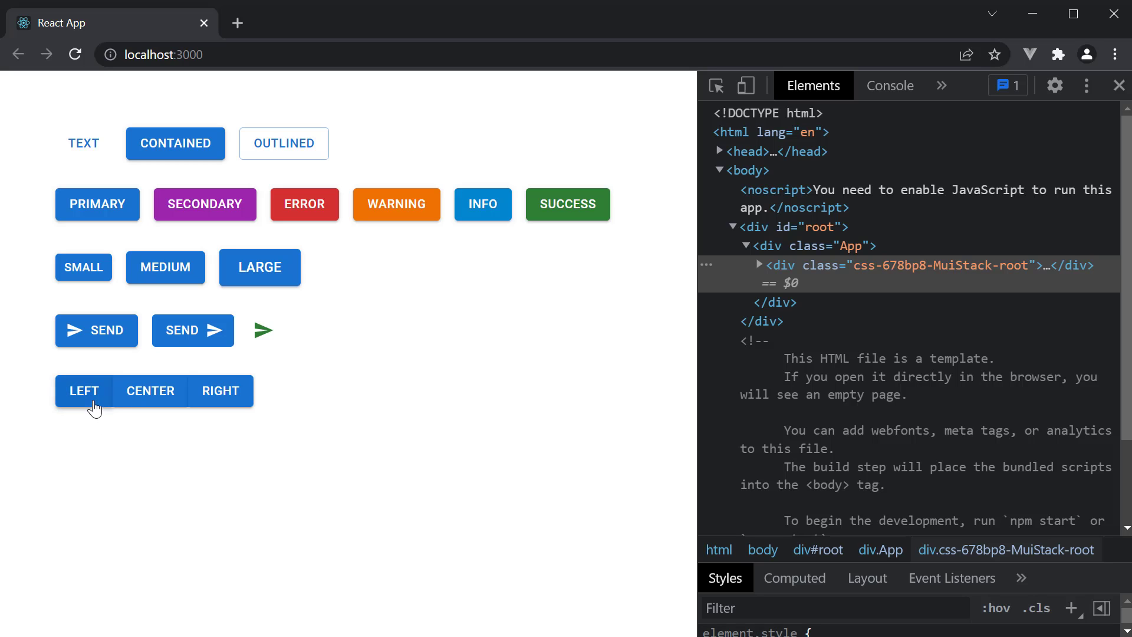
mouse_move(520, 520)
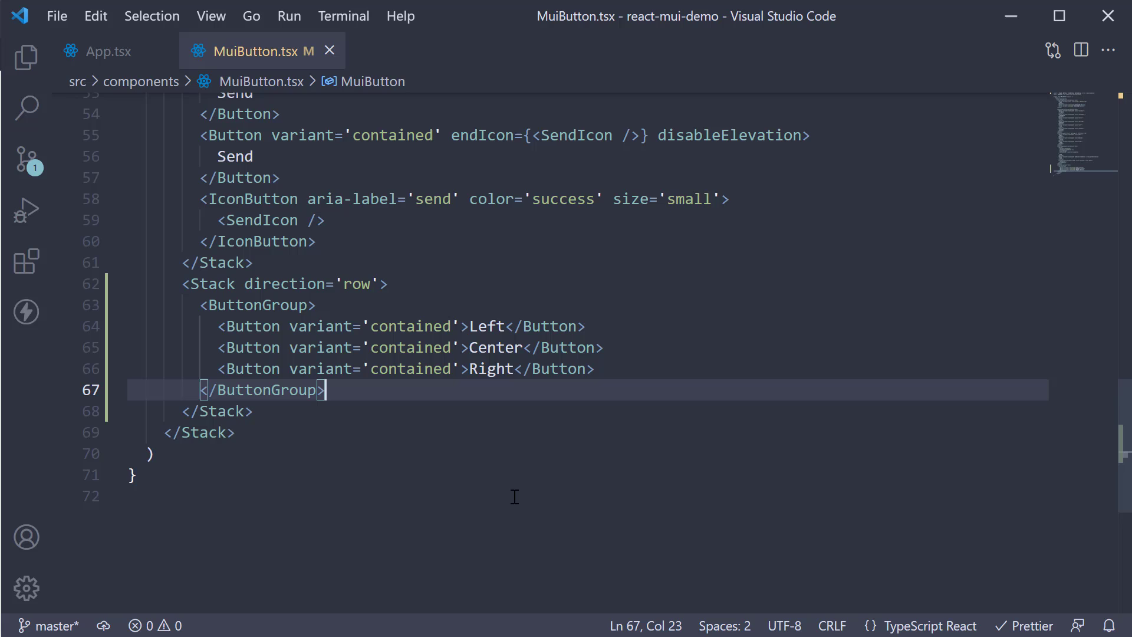
Move variant='contained' onto ButtonGroup, delete it from the three buttons, and save.
text(variant='contained)
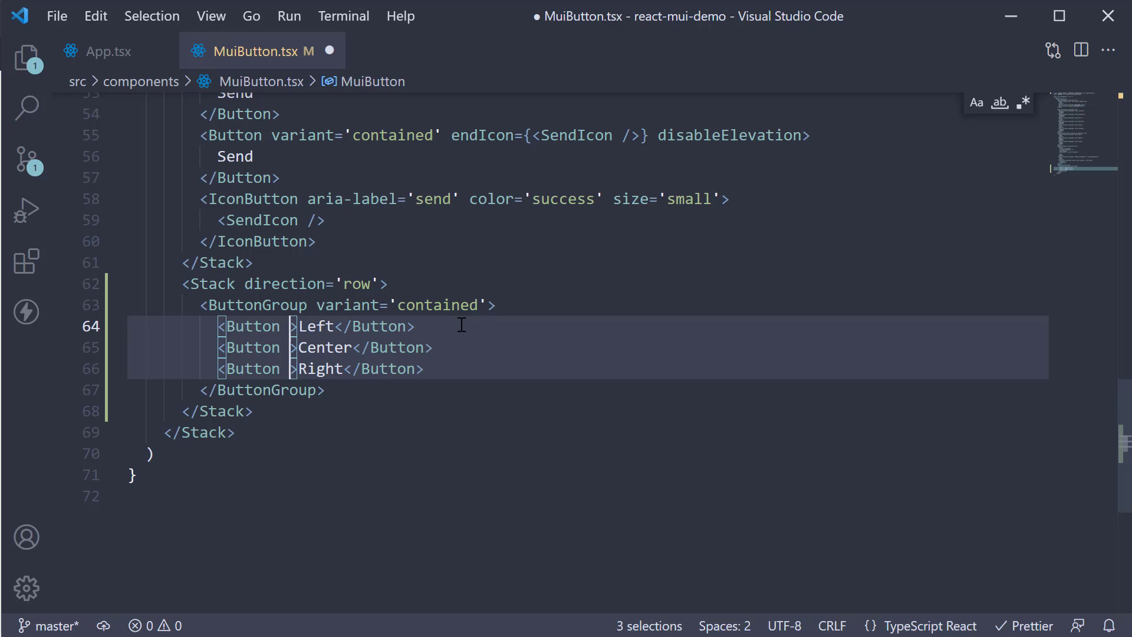
key(ctrl+s)
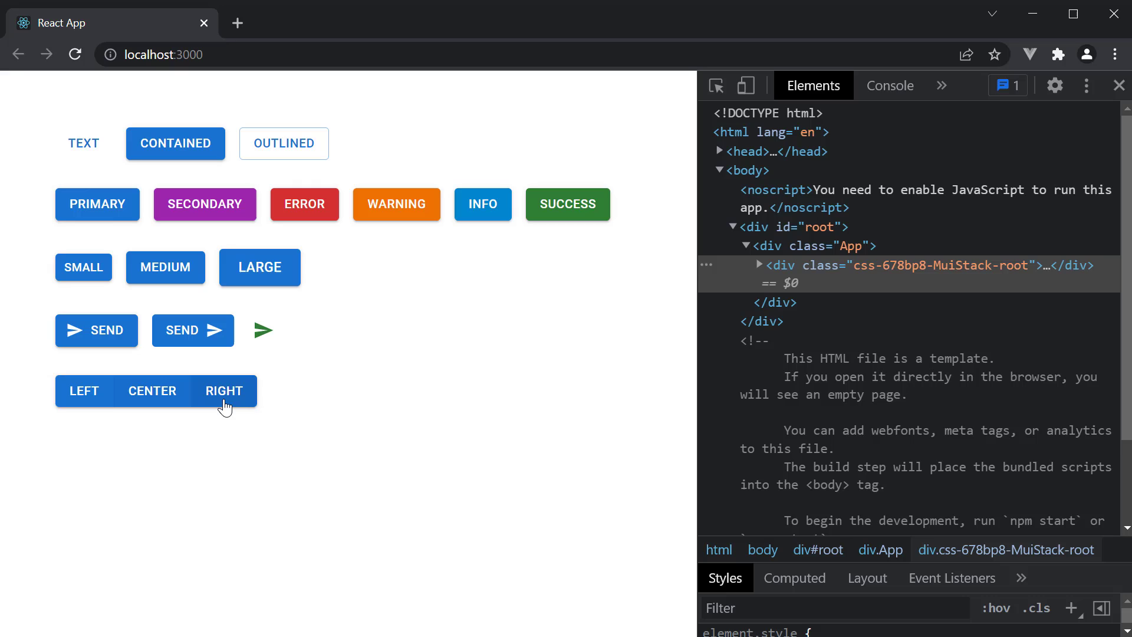
mouse_move(439, 471)
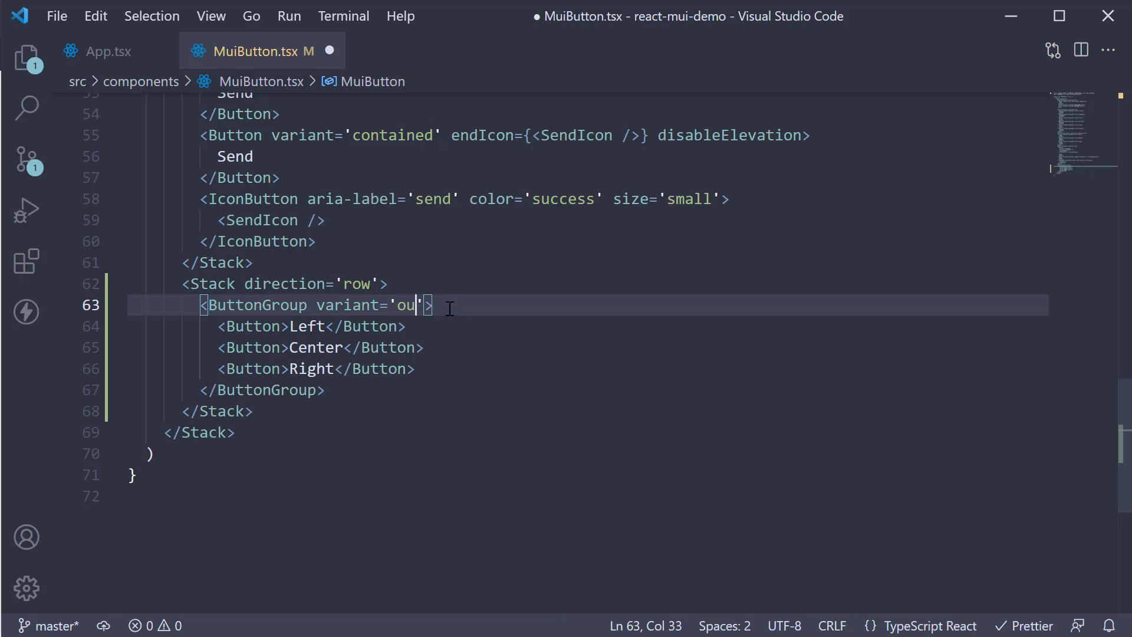
Change the ButtonGroup variant from contained to 'outlined'.
text(tlined)
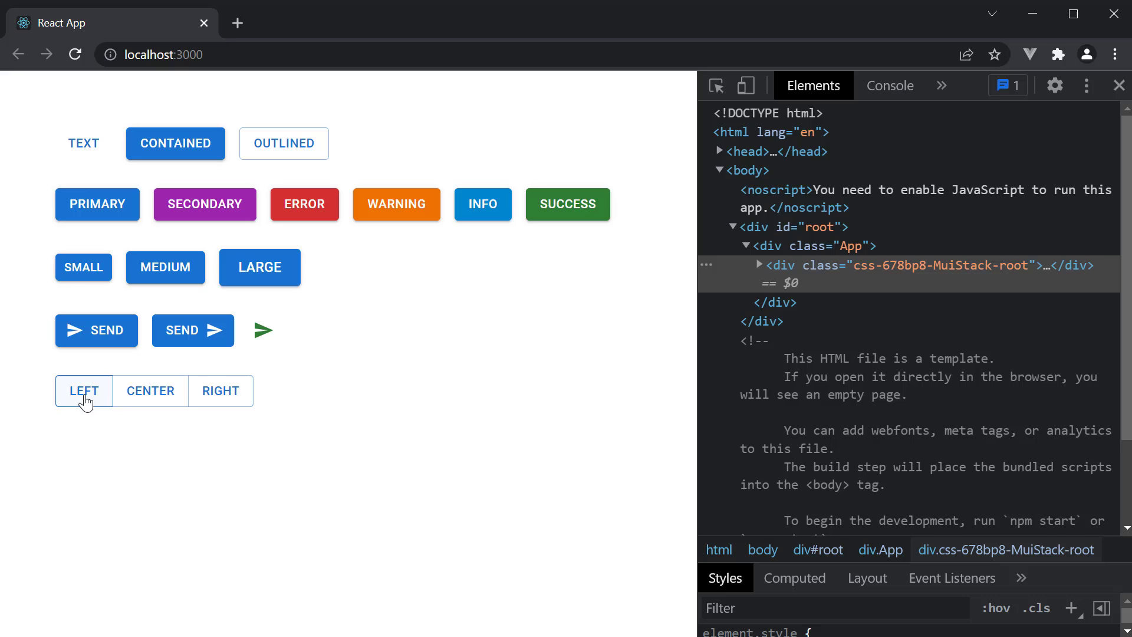
mouse_move(323, 407)
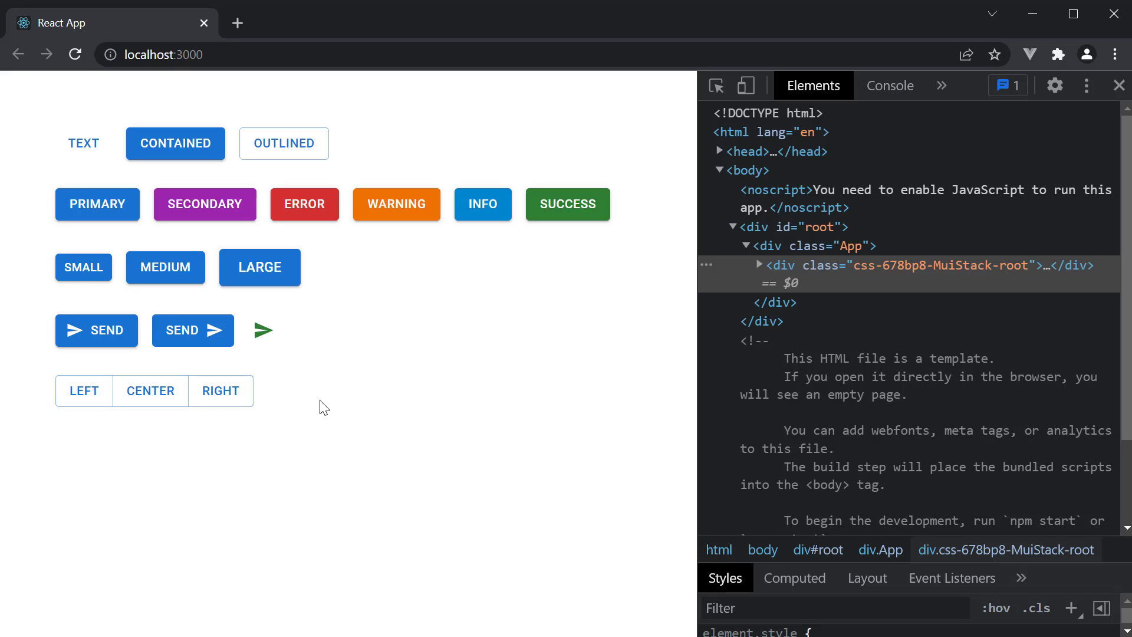
mouse_move(422, 426)
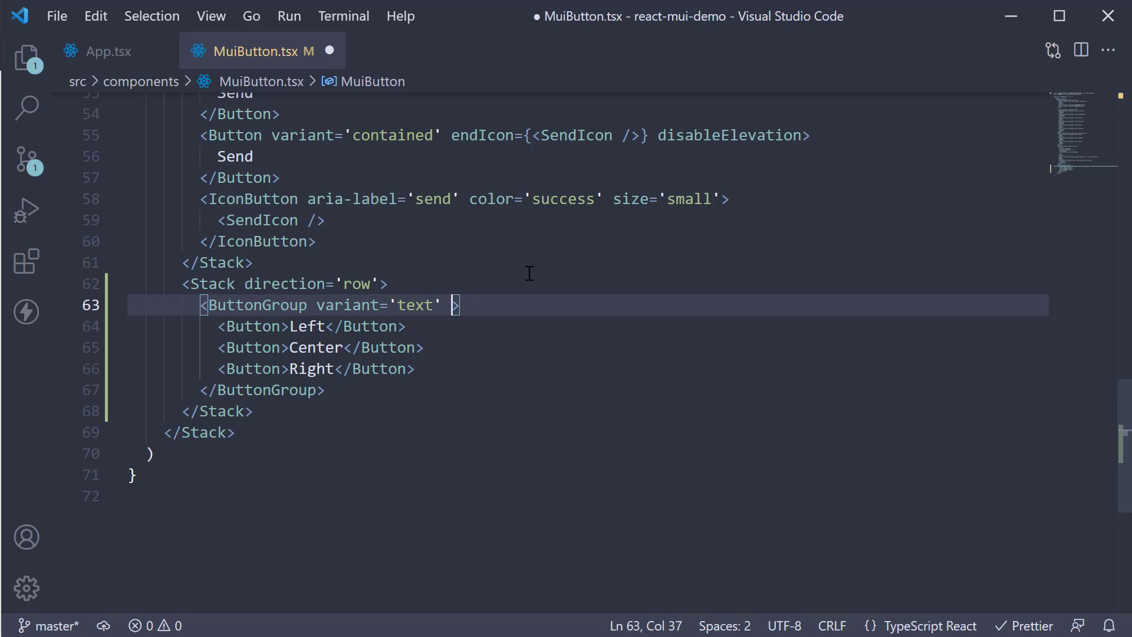
Add orientation='vertical' to the ButtonGroup so the text buttons stack.
text(orientation='')
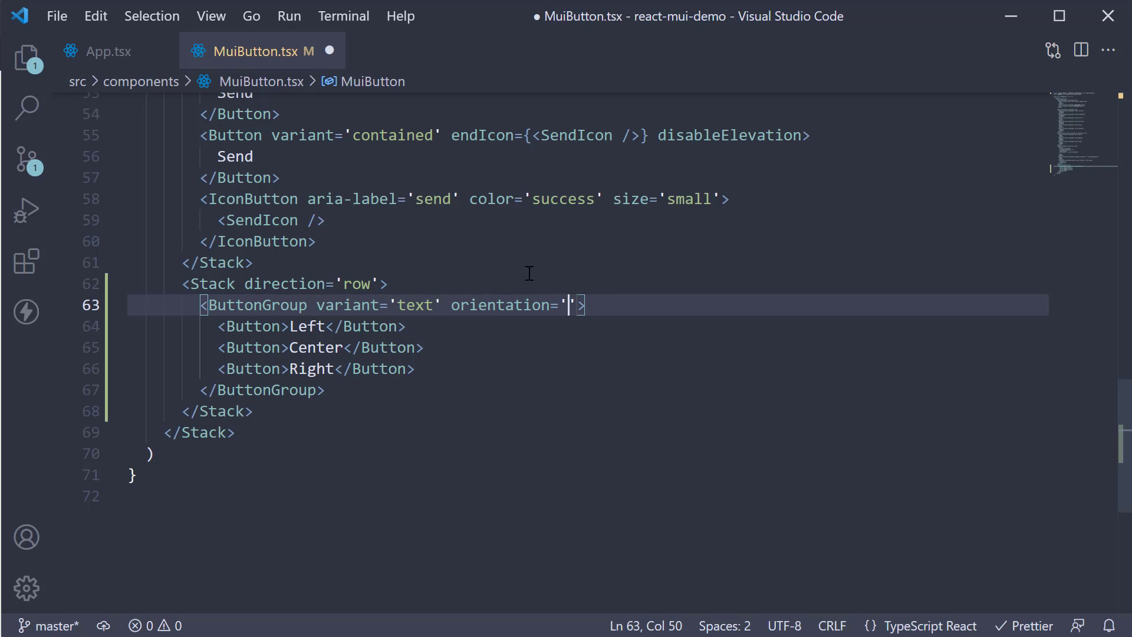
text(vertica)
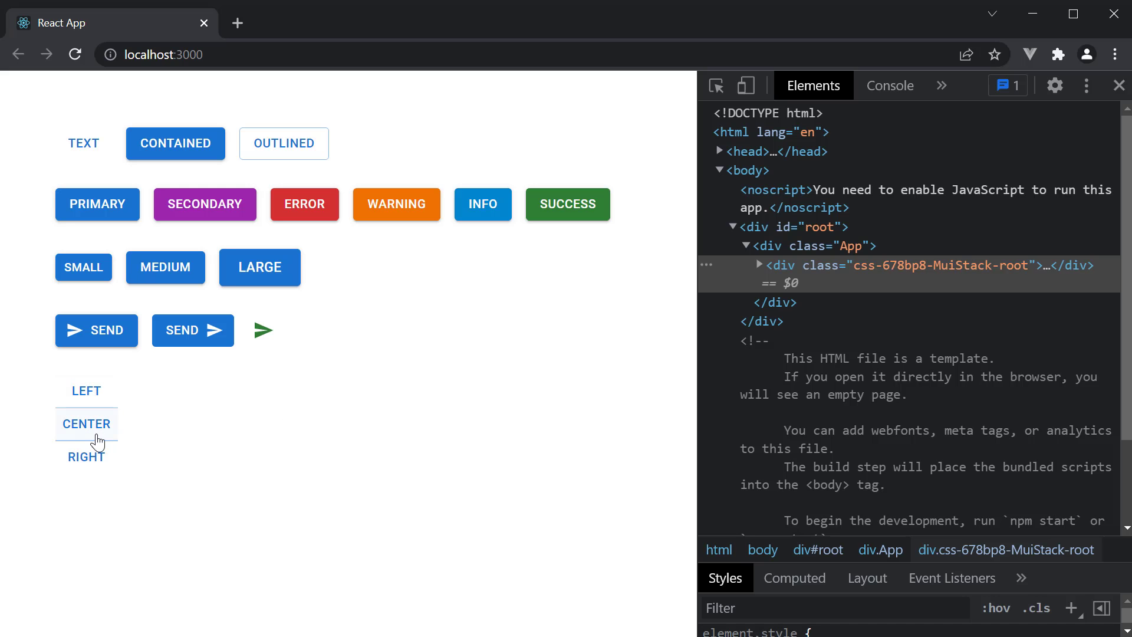
mouse_move(272, 451)
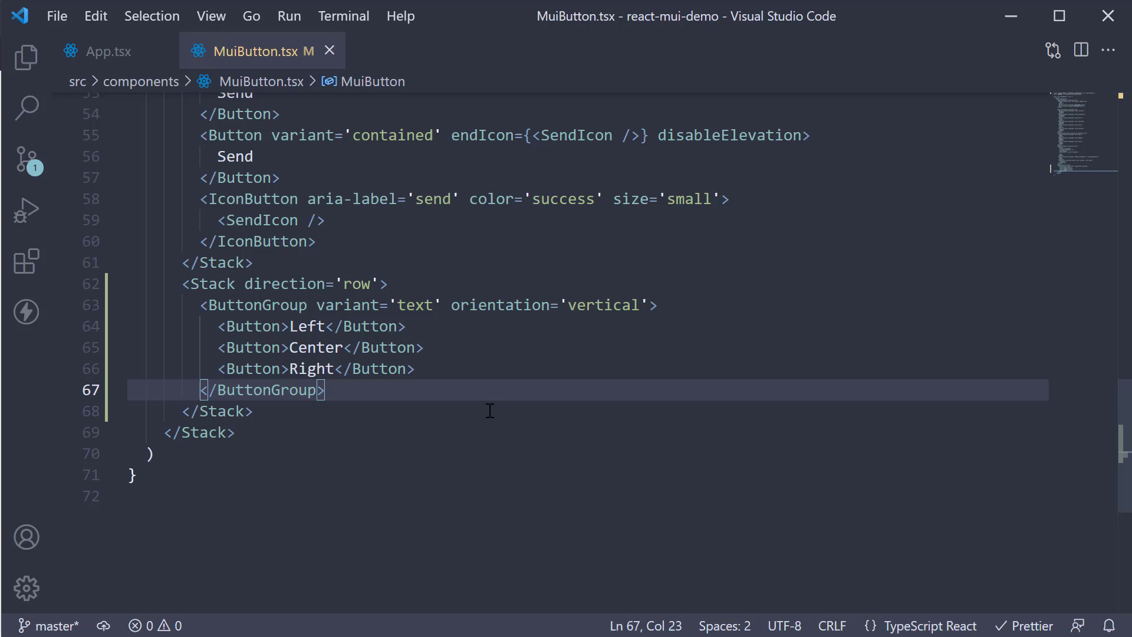
Add size='small' and color='secondary' to ButtonGroup with variant 'contained', and save.
click(653, 305)
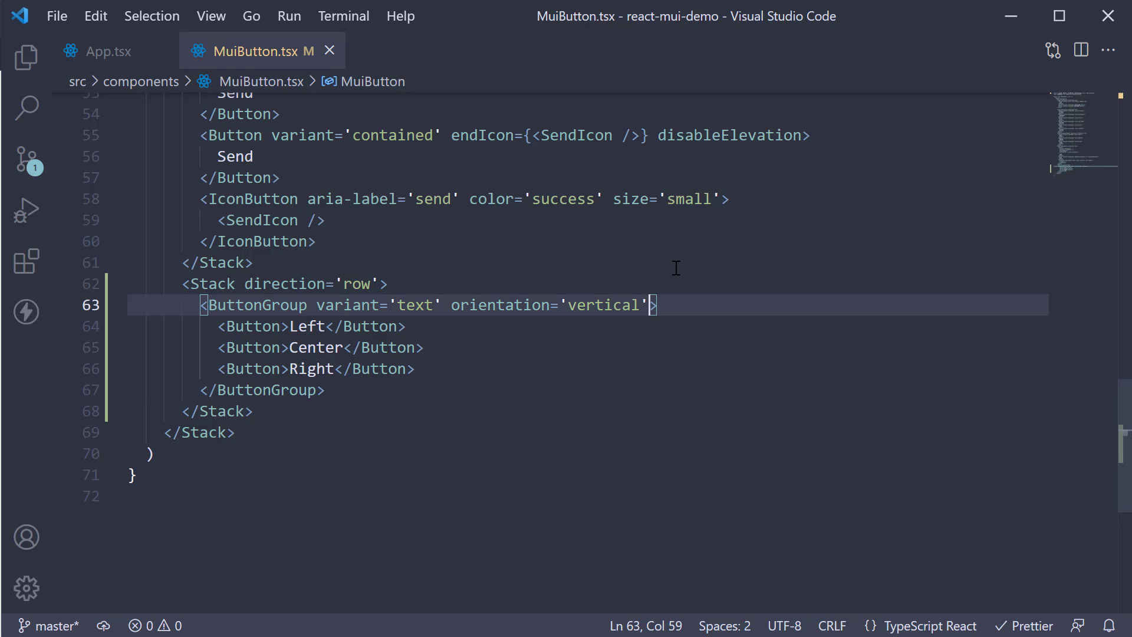
text(size=)
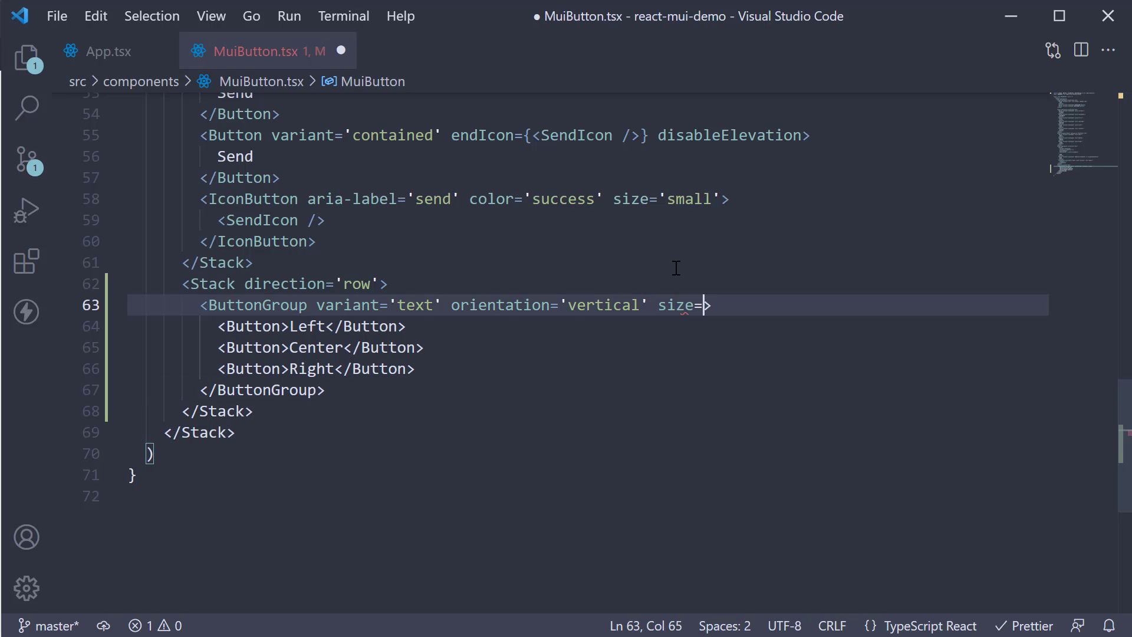
text('small')
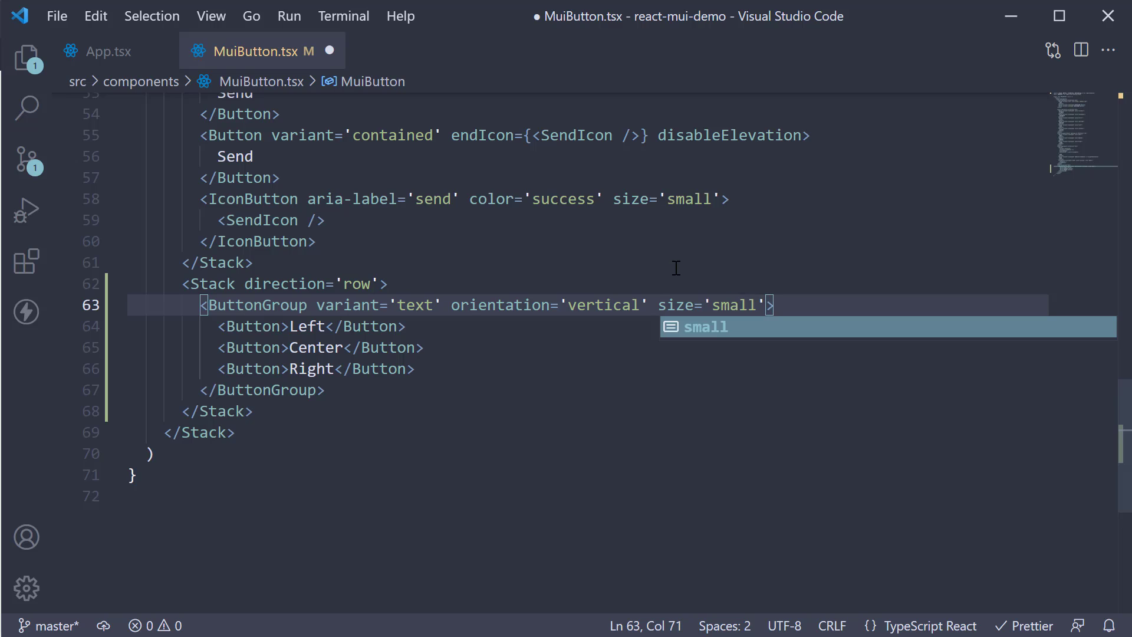
text(color='secondary)
text(variant='contained')
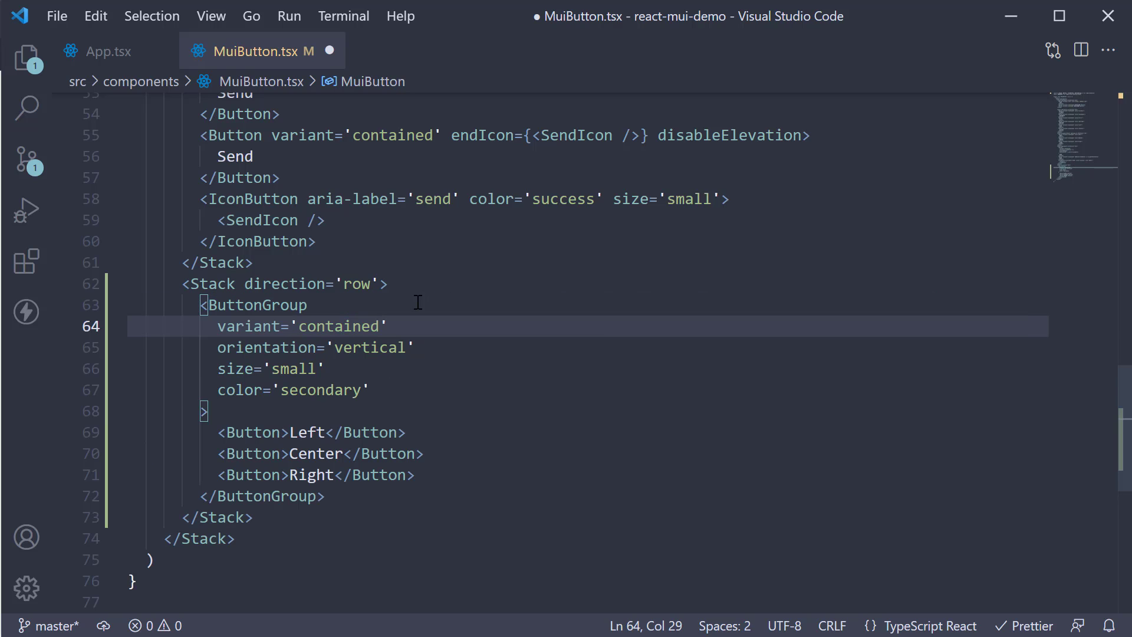
key(ctrl+s)
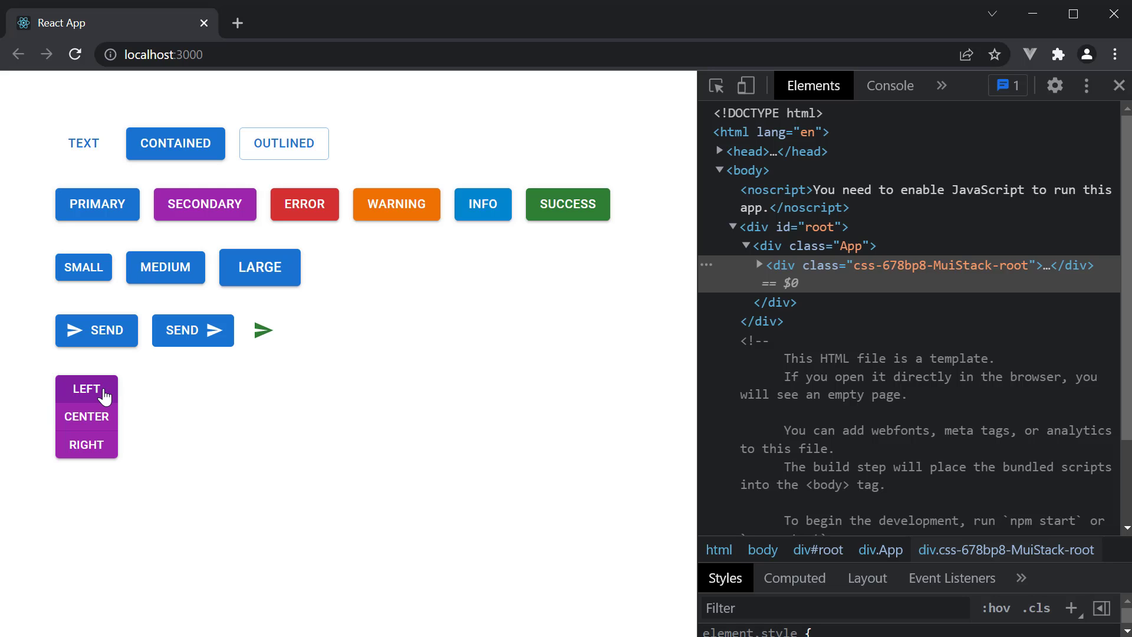
mouse_move(116, 419)
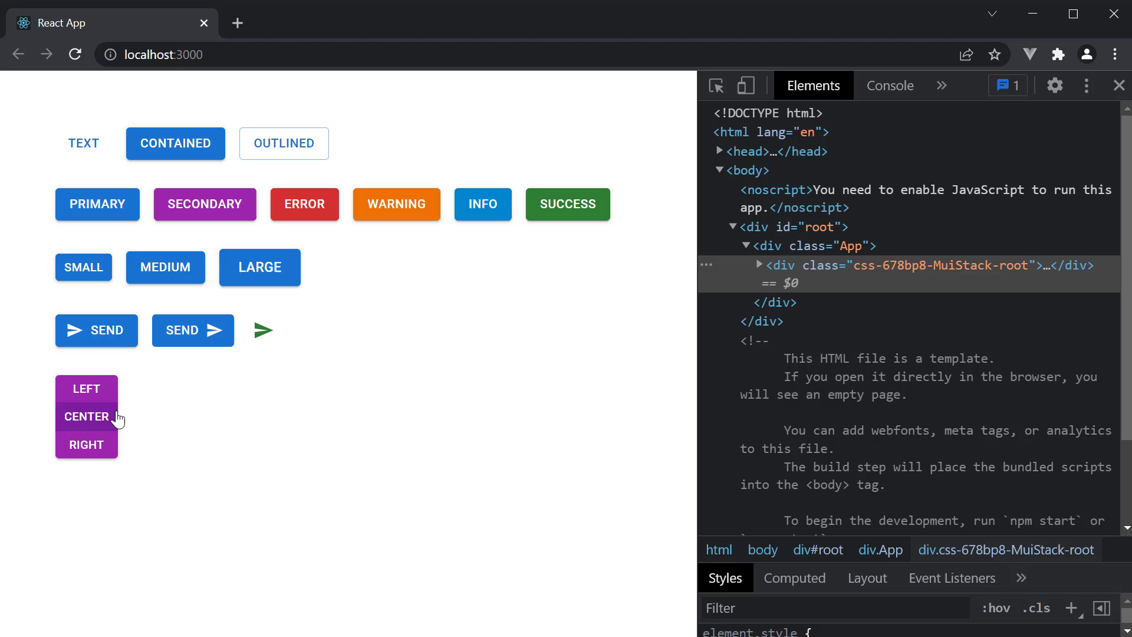
mouse_move(276, 449)
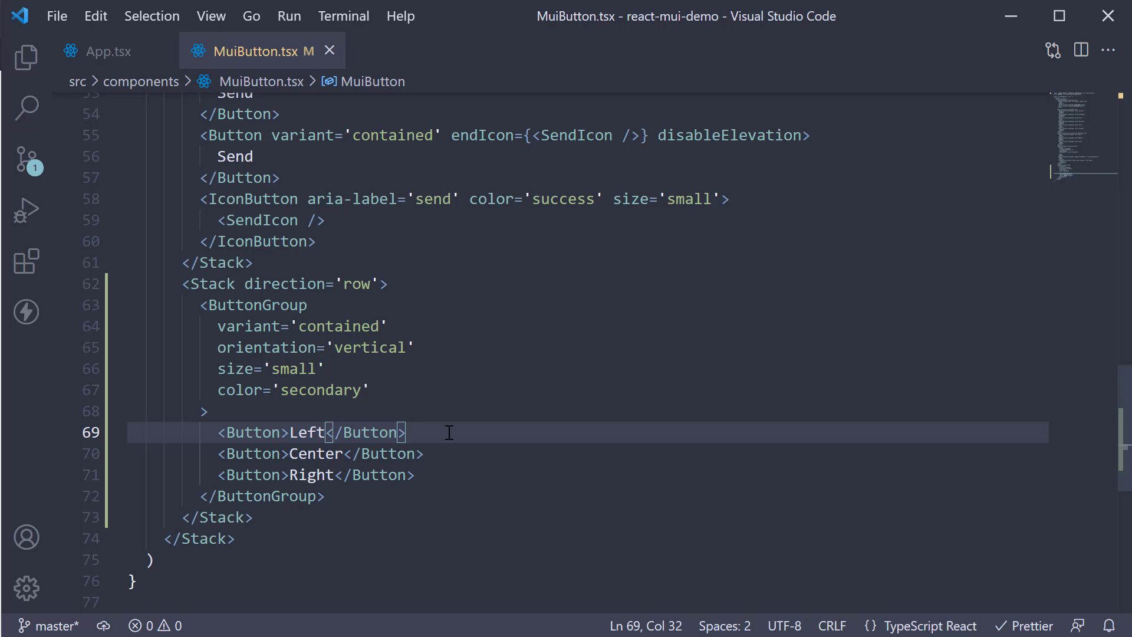
Add onClick={() => alert('Left clicked')} to the Left Button and save.
double_click(253, 431)
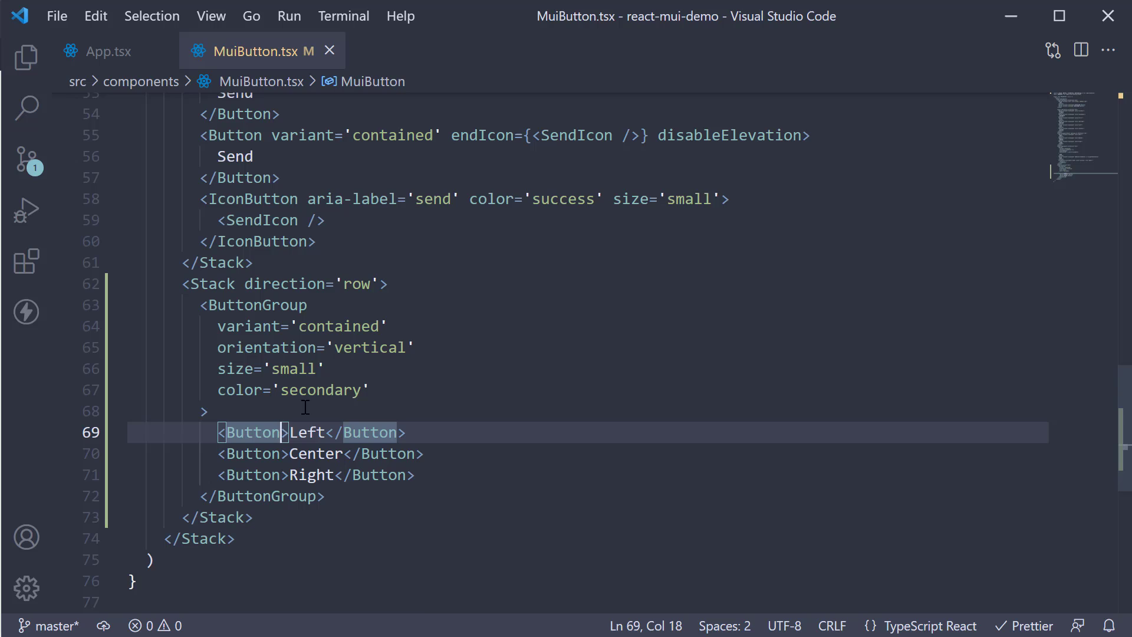
text(on)
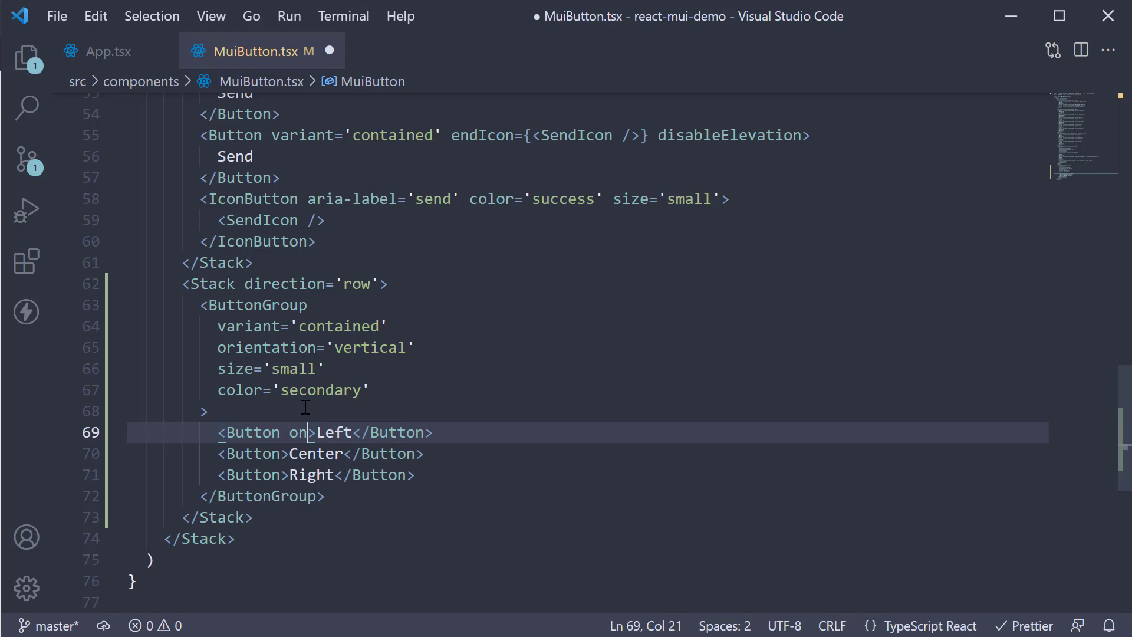
text(Click=)
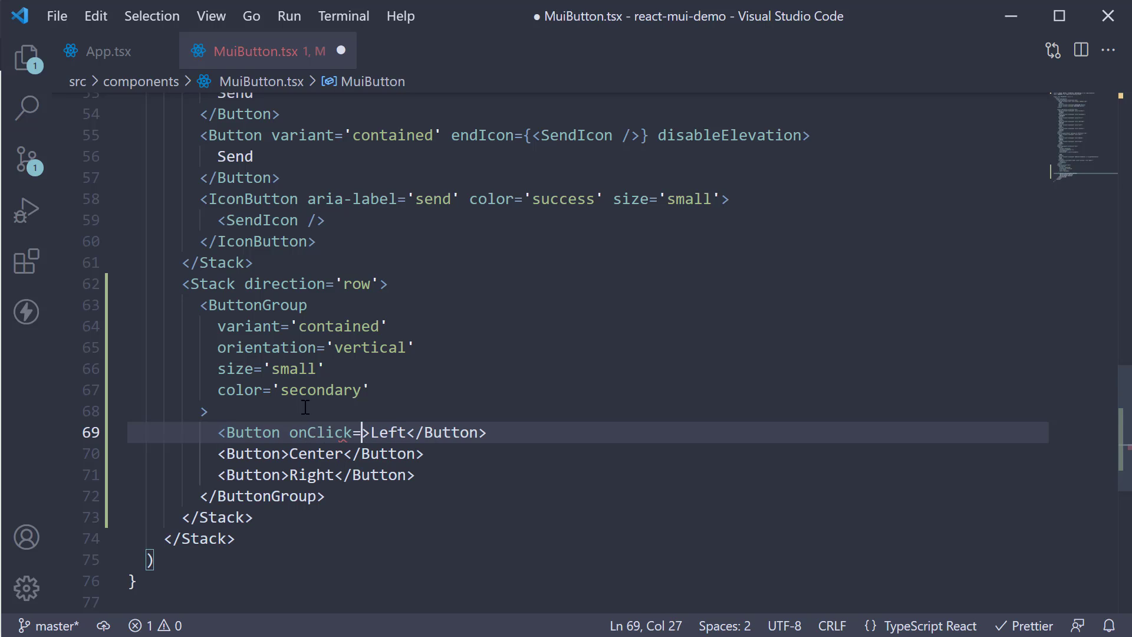
text({})
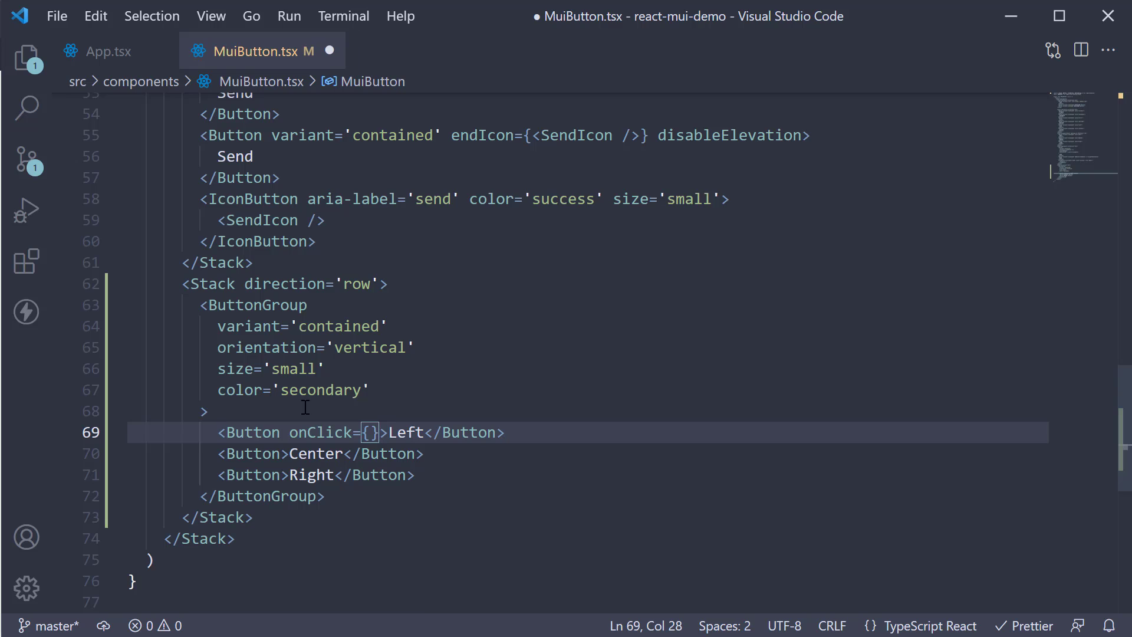
text(() => aler)
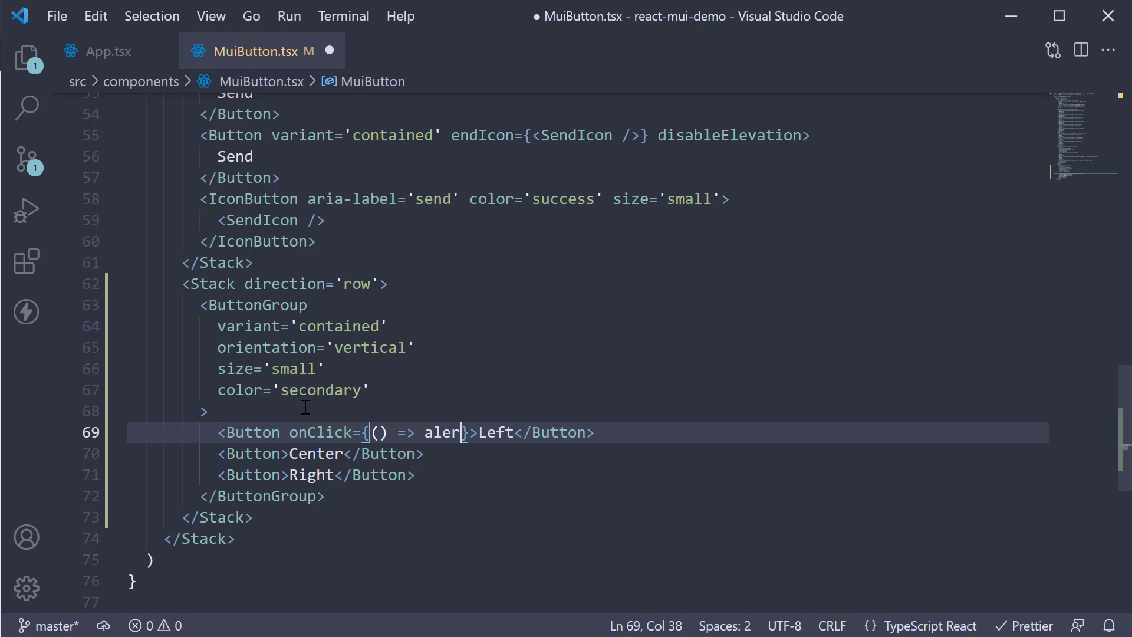
text(('Left clicked)
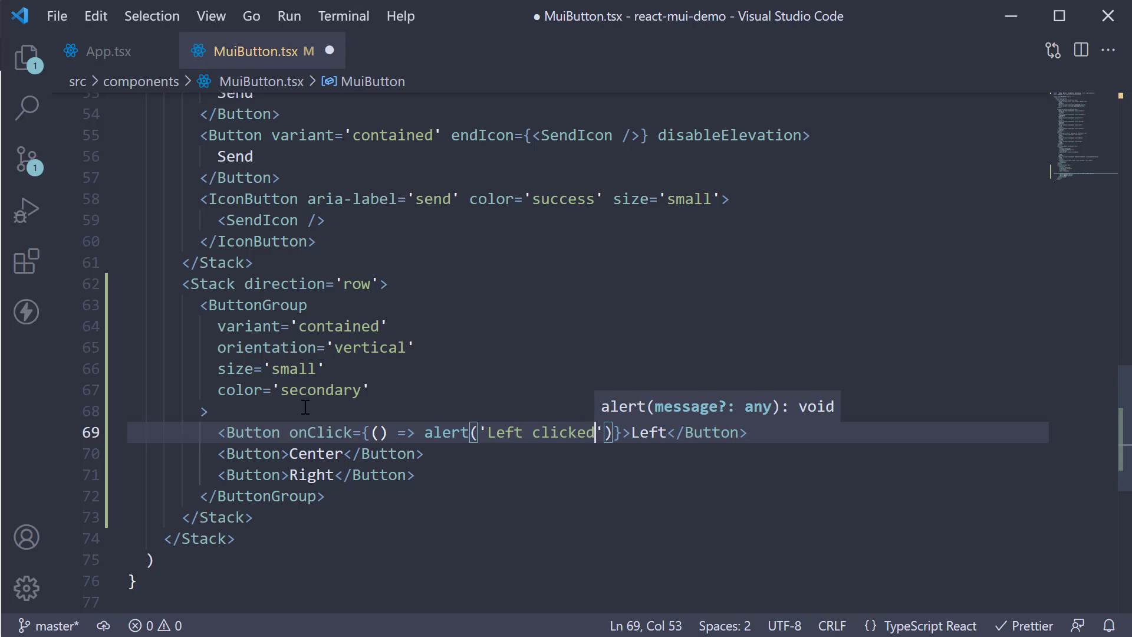
key(ctrl+s)
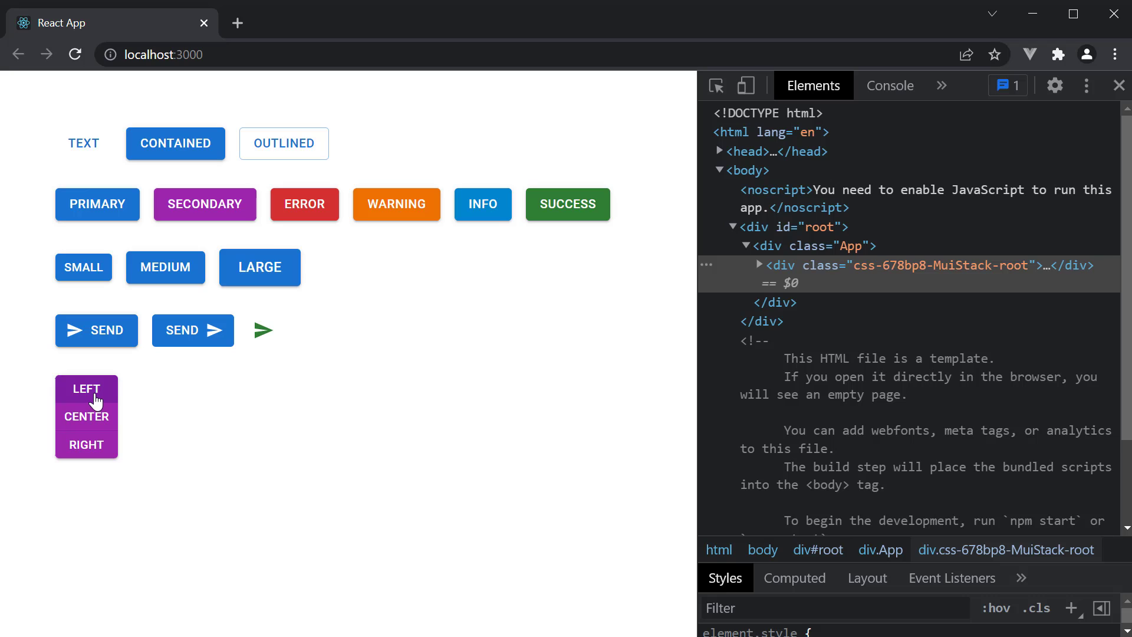
Trigger the Left button's 'Left clicked' alert in Chrome and dismiss it with OK.
click(86, 388)
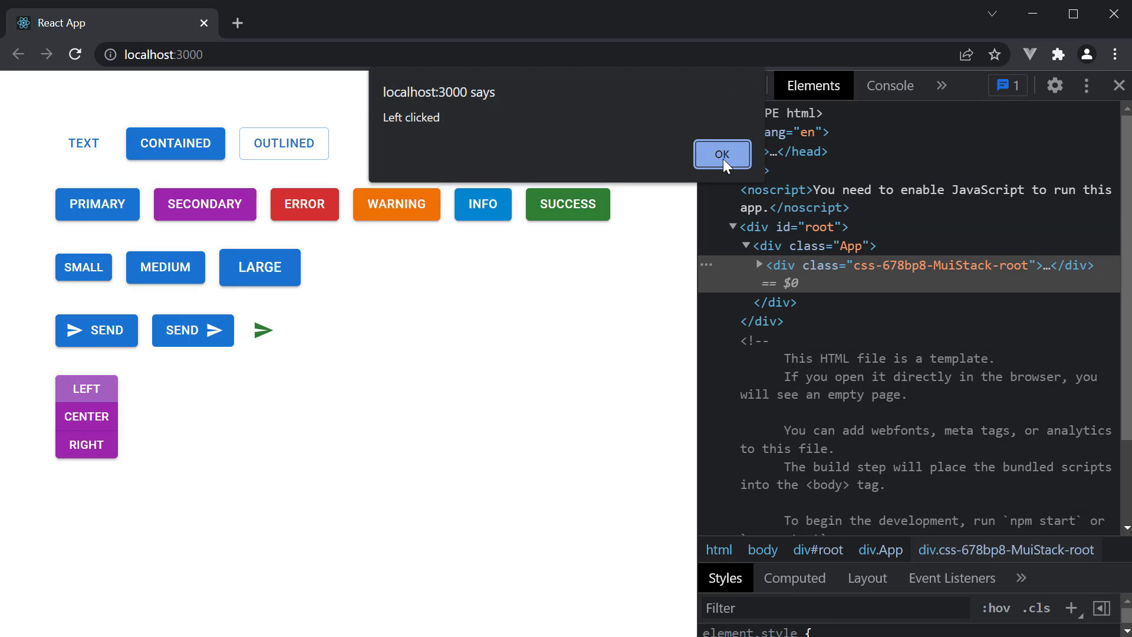
click(722, 155)
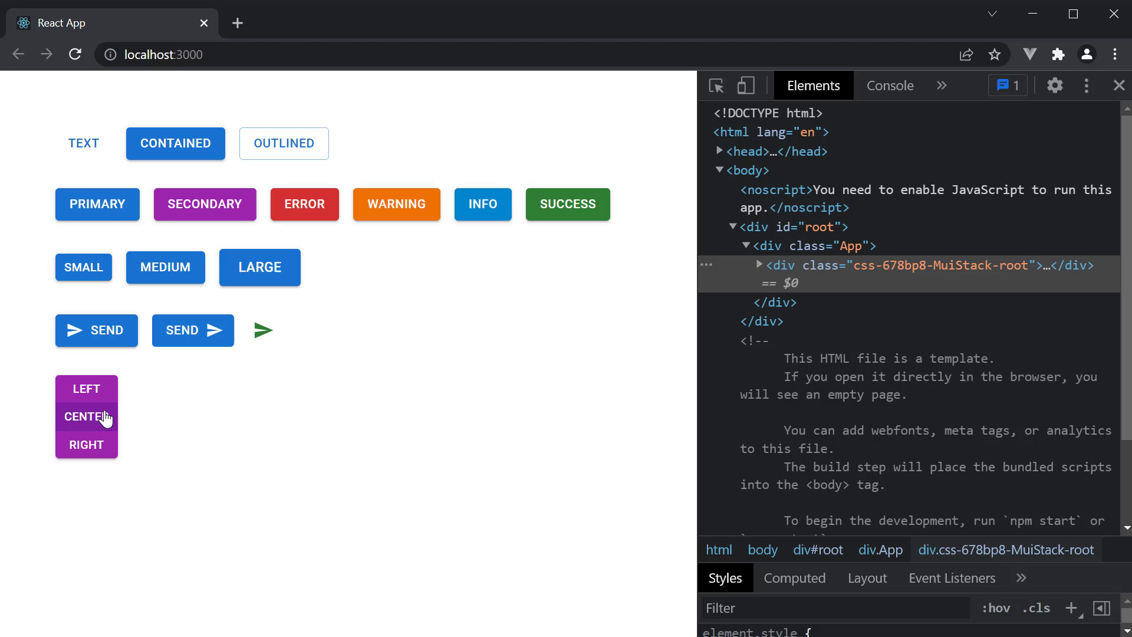
mouse_move(170, 457)
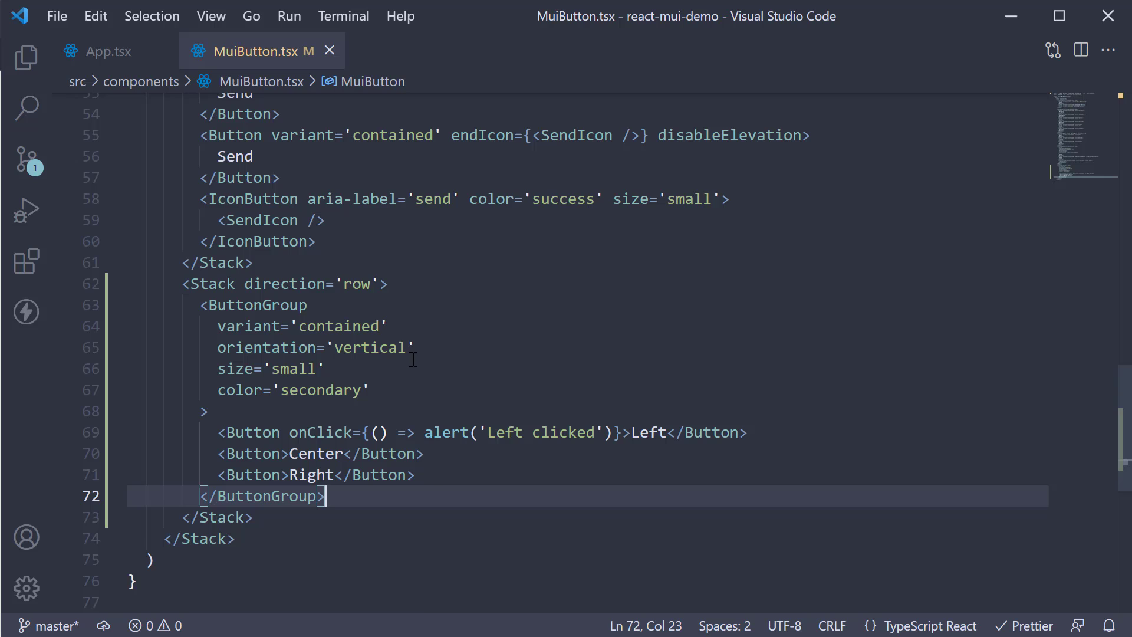
Add aria-label='alignment button group' to the ButtonGroup and save.
text(aria-)
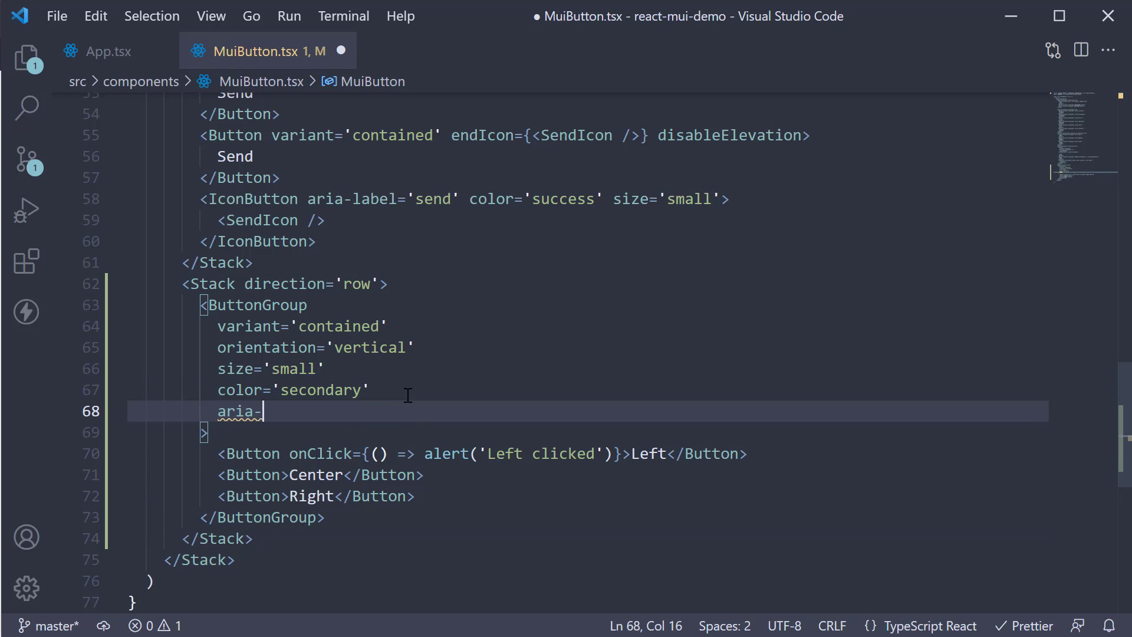
text(label='al)
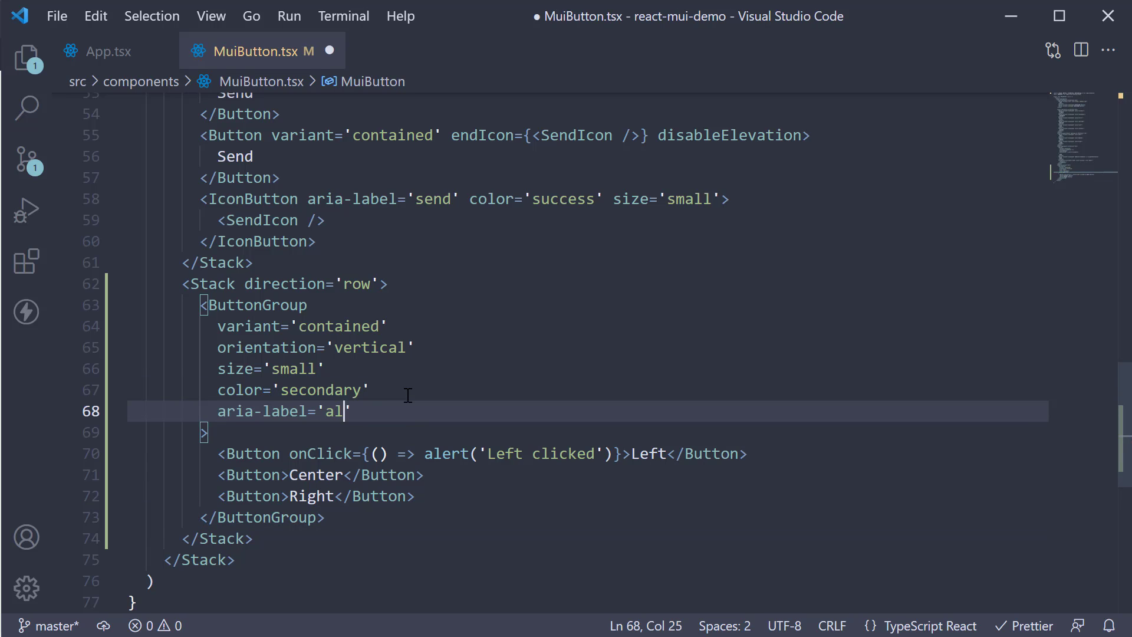
text(ignment button)
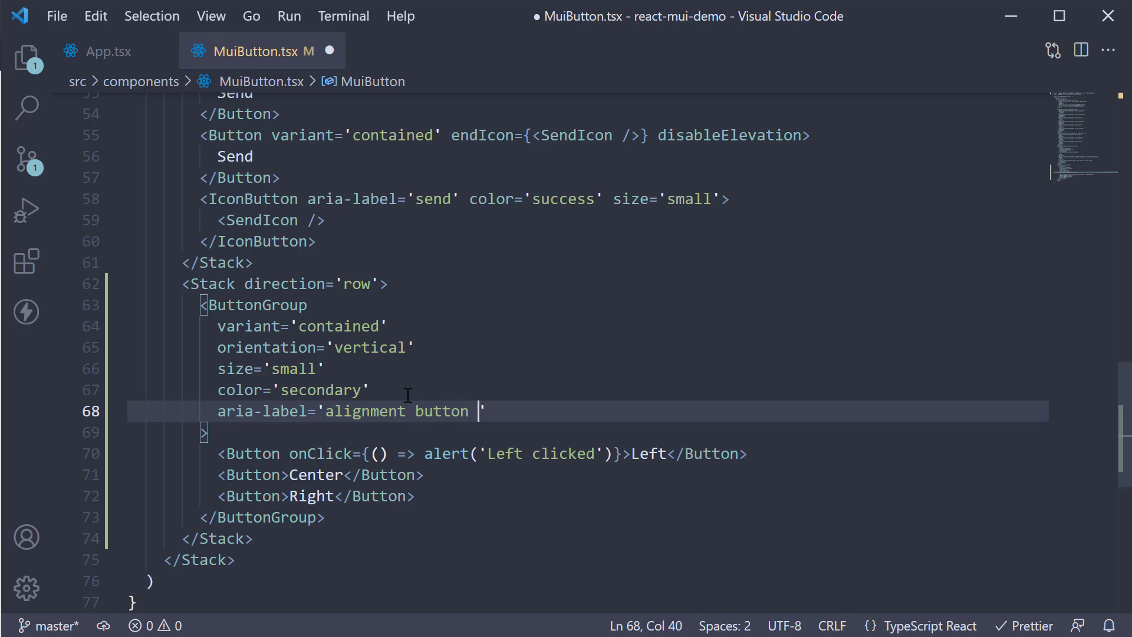
text(group)
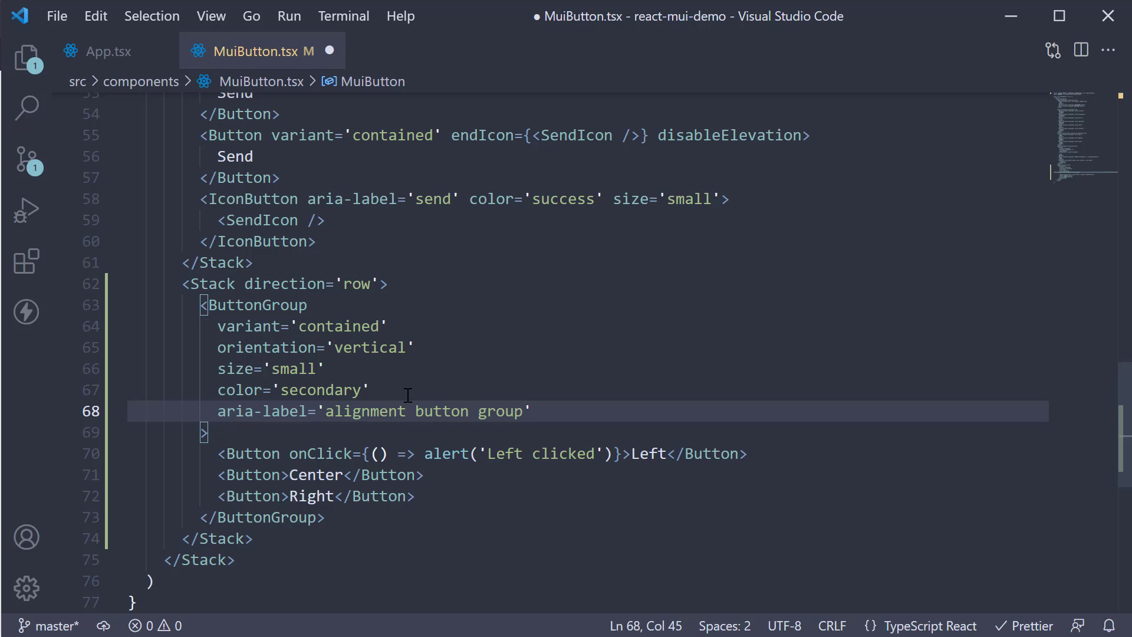
key(ctrl+s)
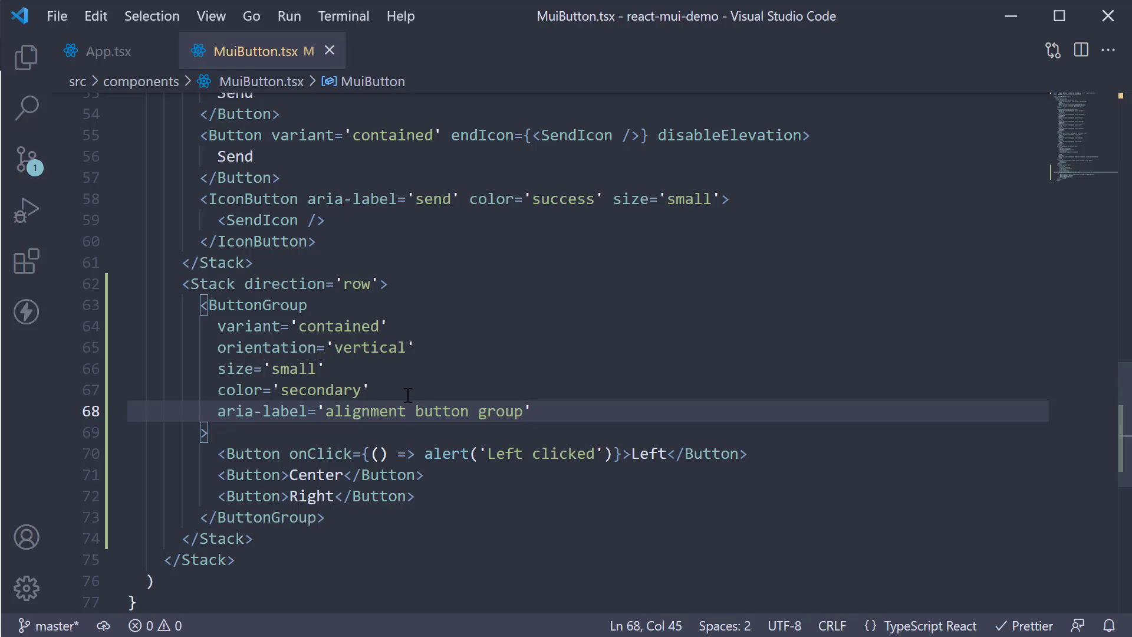
mouse_move(152, 298)
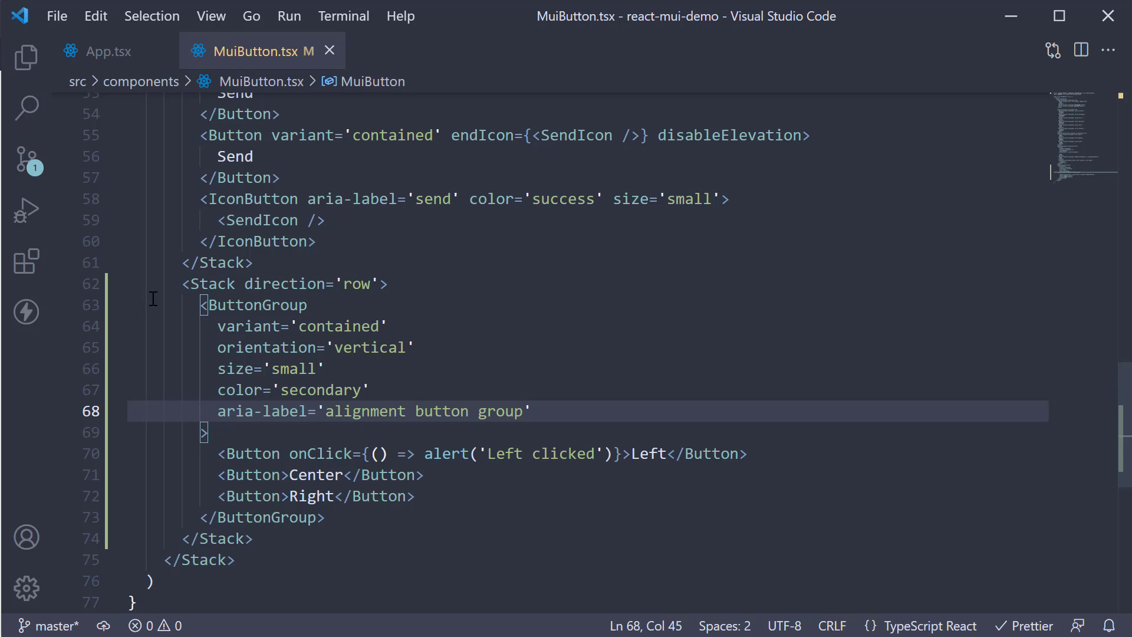
mouse_move(647, 395)
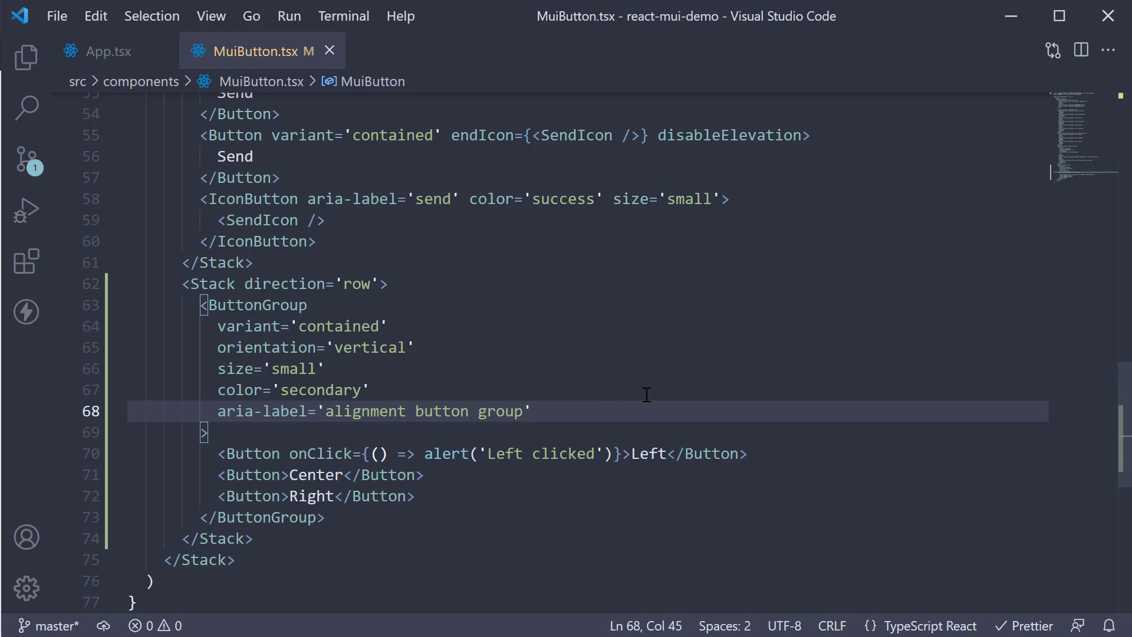